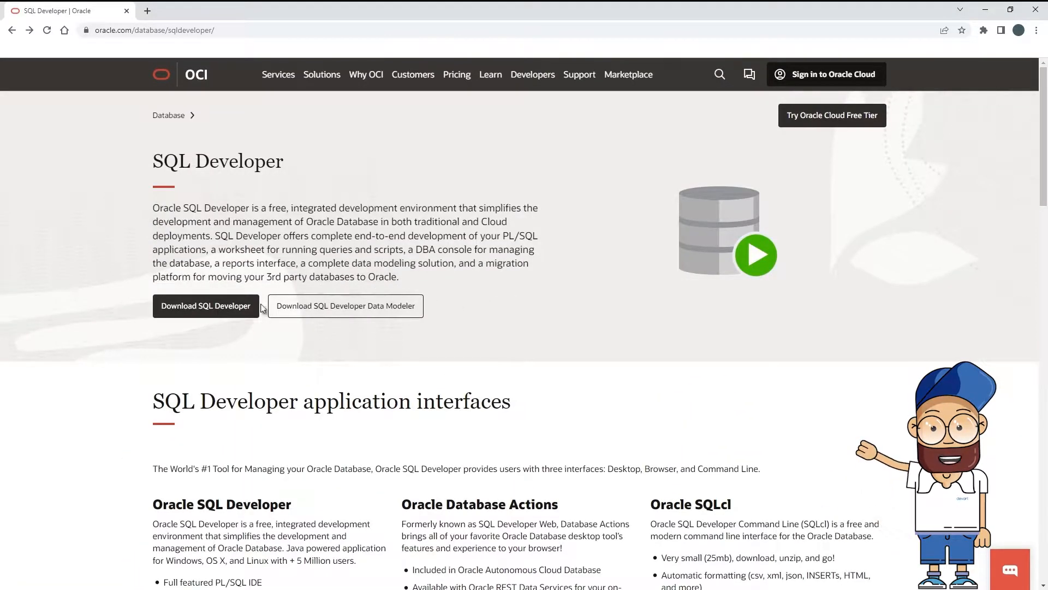
# - Download the Windows 64-bit SQL Developer package with JDK and launch sqldeveloper.exe from the extracted folder
pyautogui.click(205, 306)
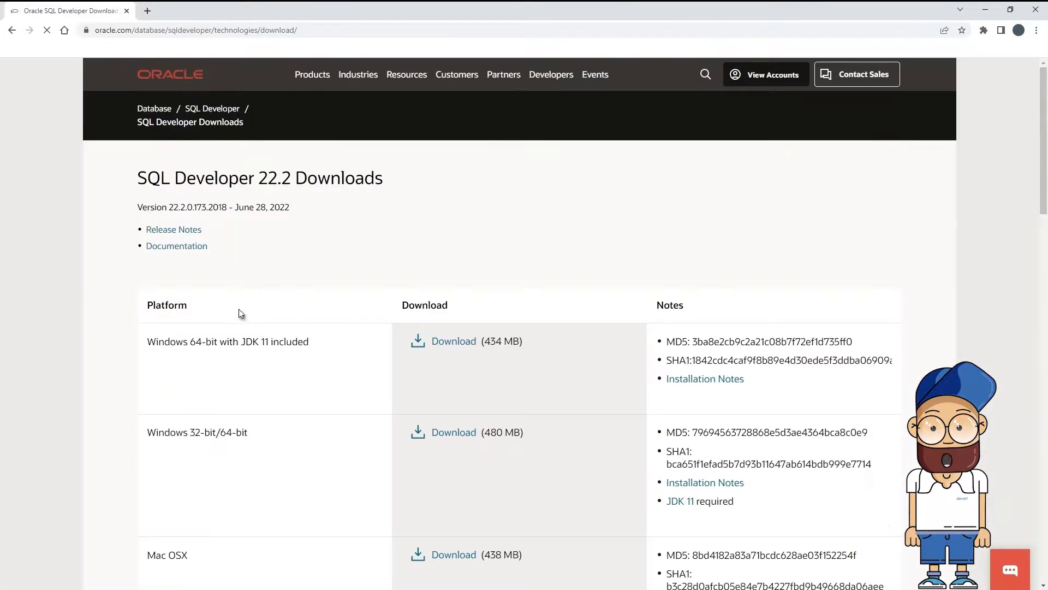
pyautogui.click(454, 341)
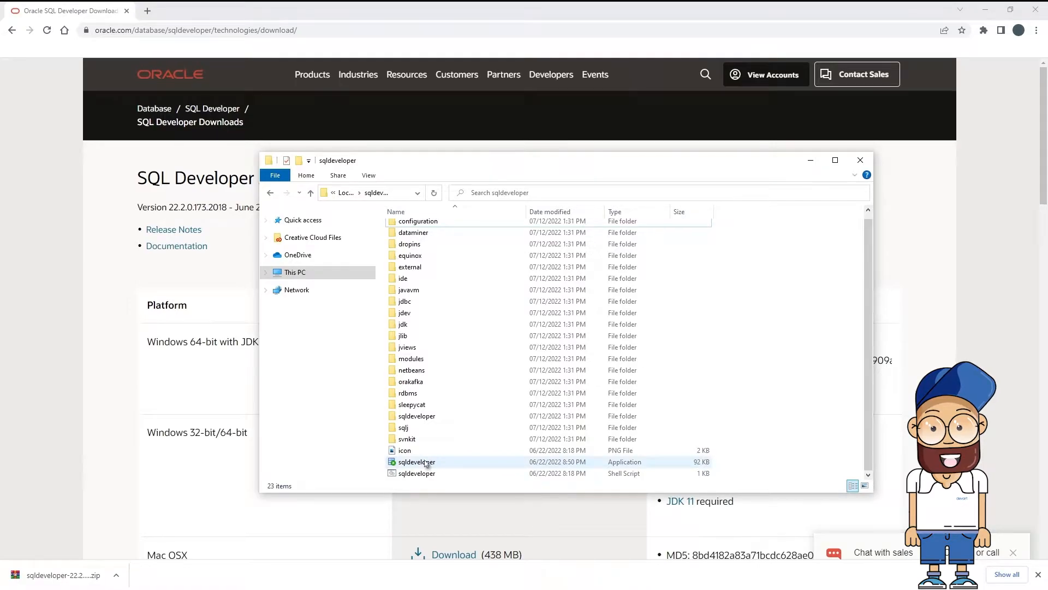
pyautogui.doubleClick(415, 461)
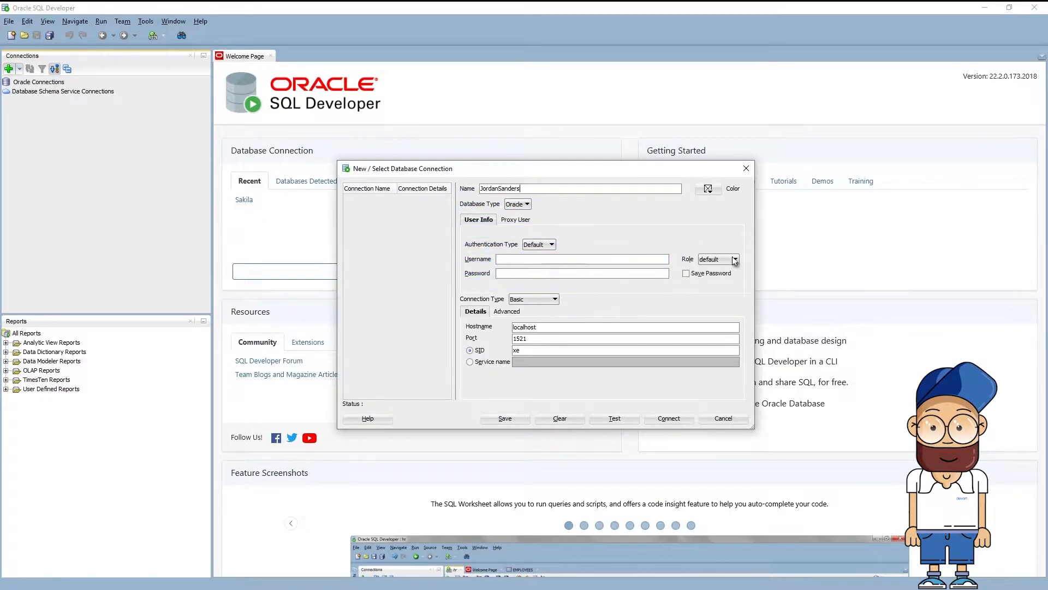
pyautogui.click(734, 258)
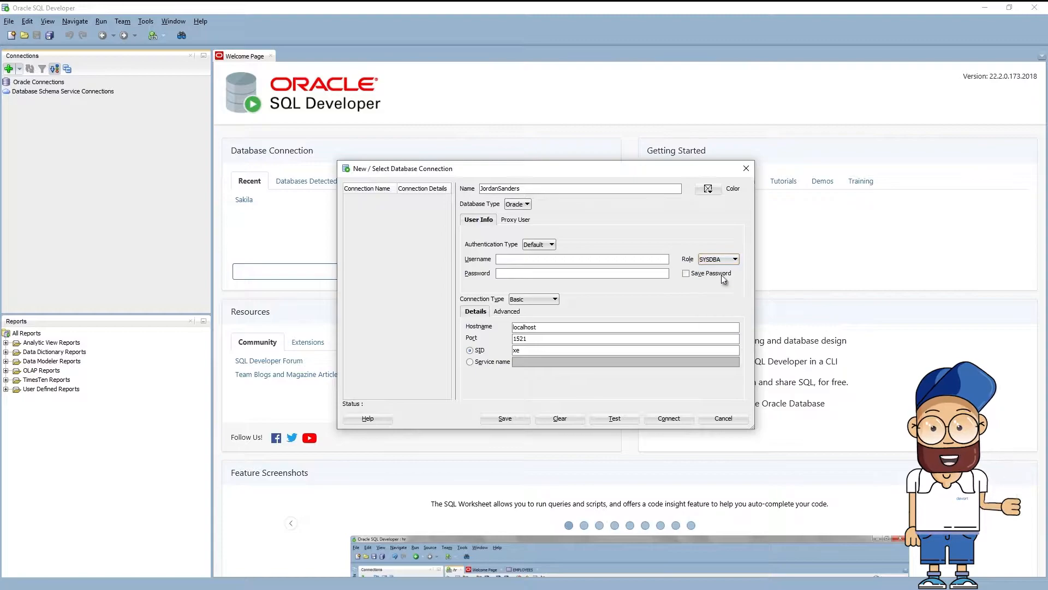
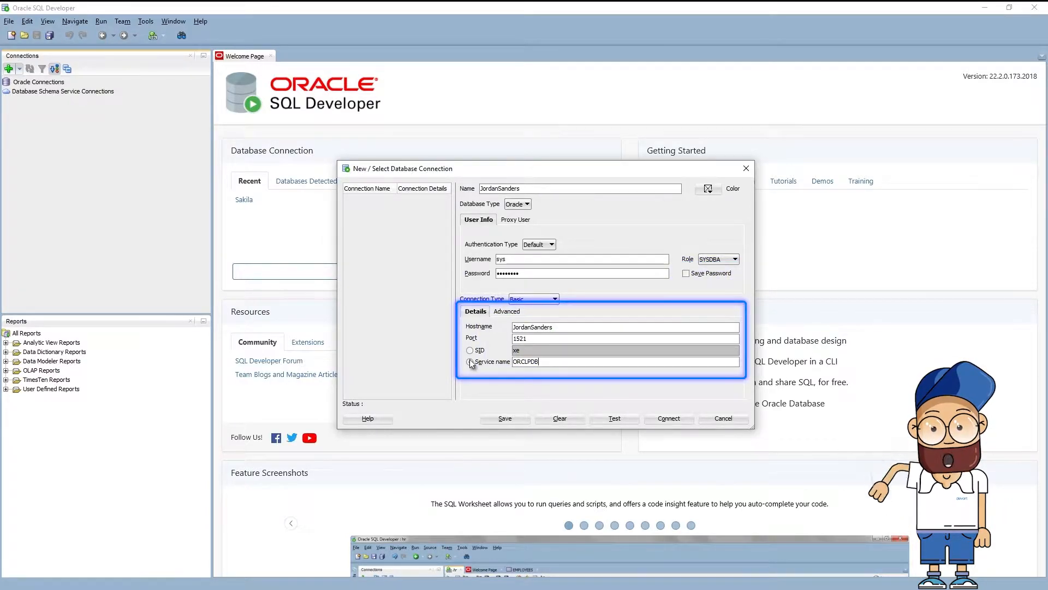
pyautogui.click(470, 362)
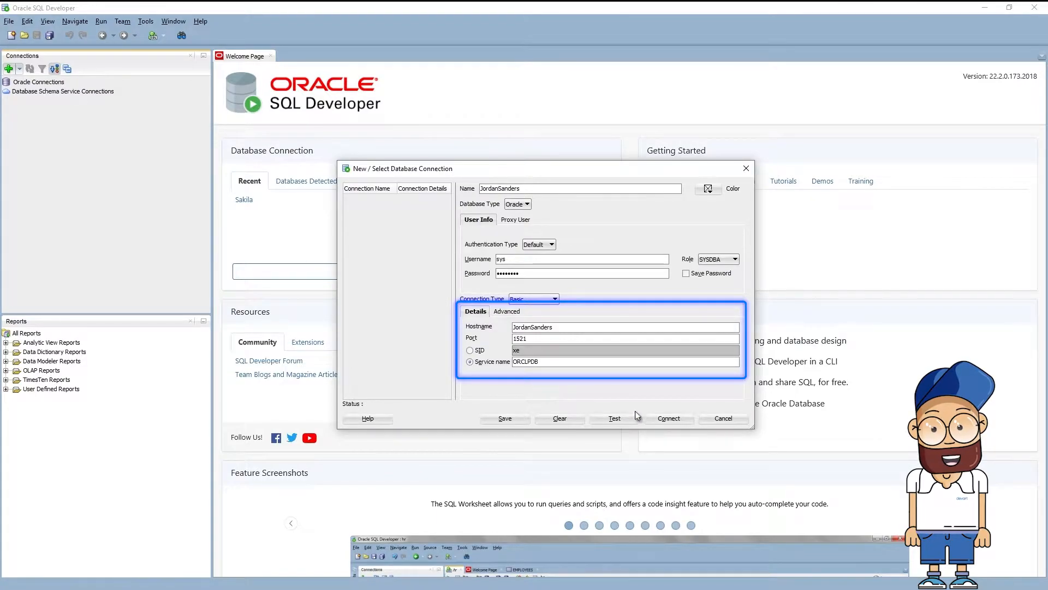
pyautogui.click(668, 418)
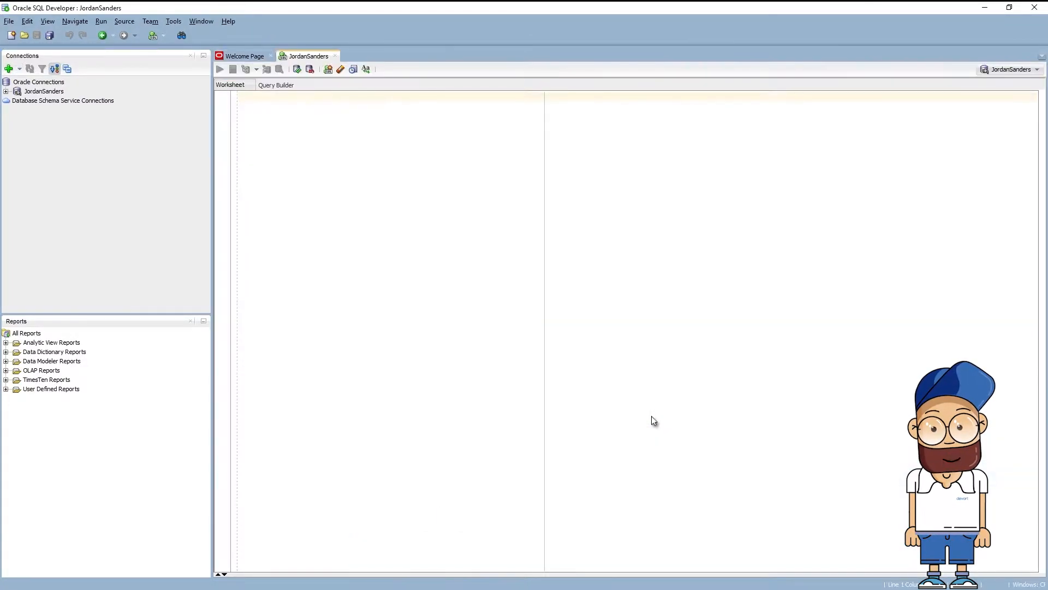
# - Expand the connection and show the SAKILA schema's tables in the Schema Browser
pyautogui.click(12, 91)
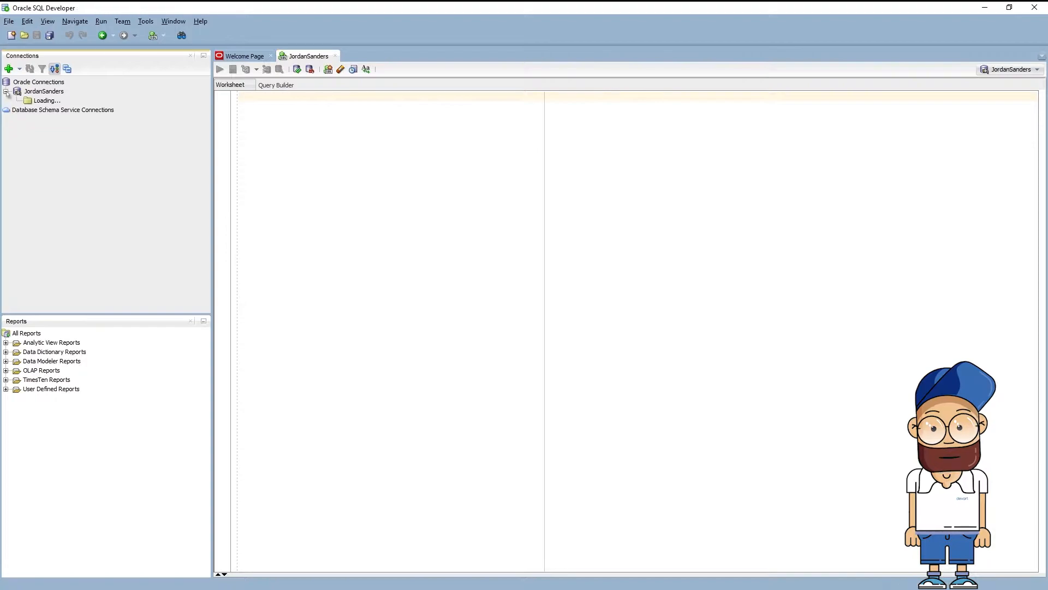
pyautogui.rightClick(43, 91)
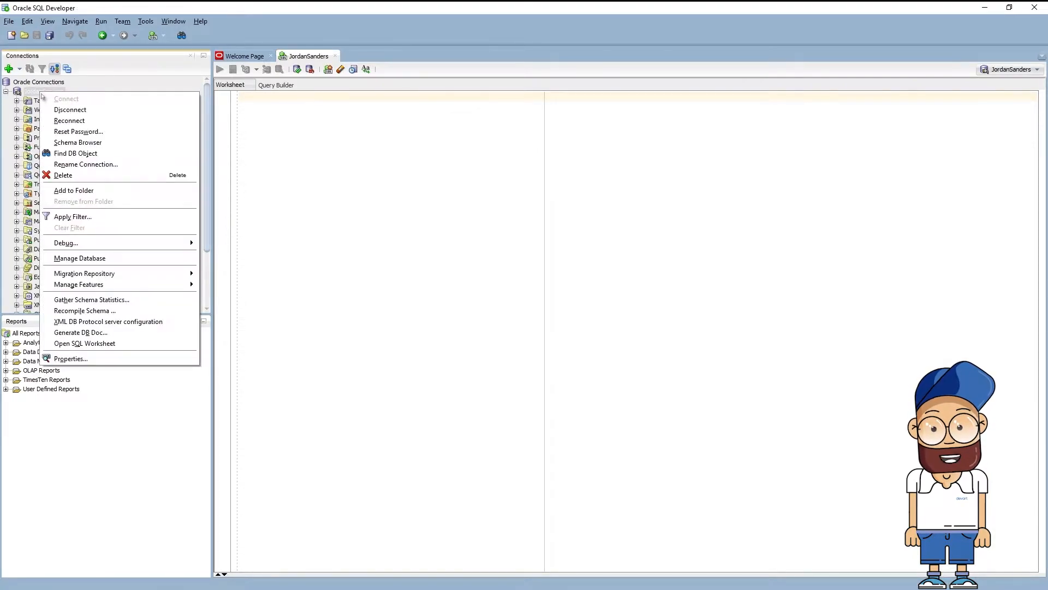
pyautogui.moveTo(100, 144)
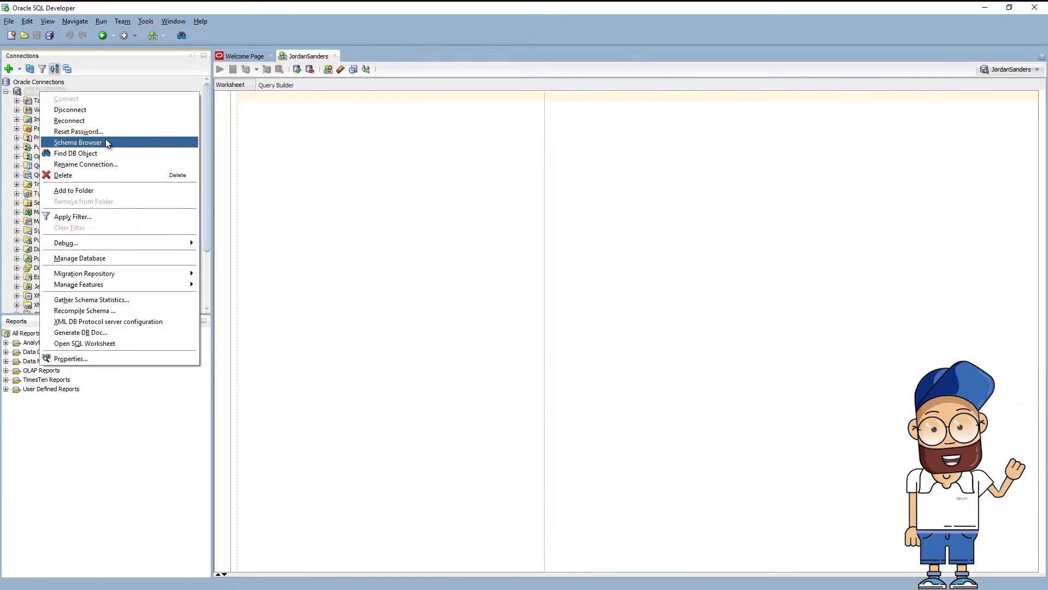
pyautogui.click(76, 142)
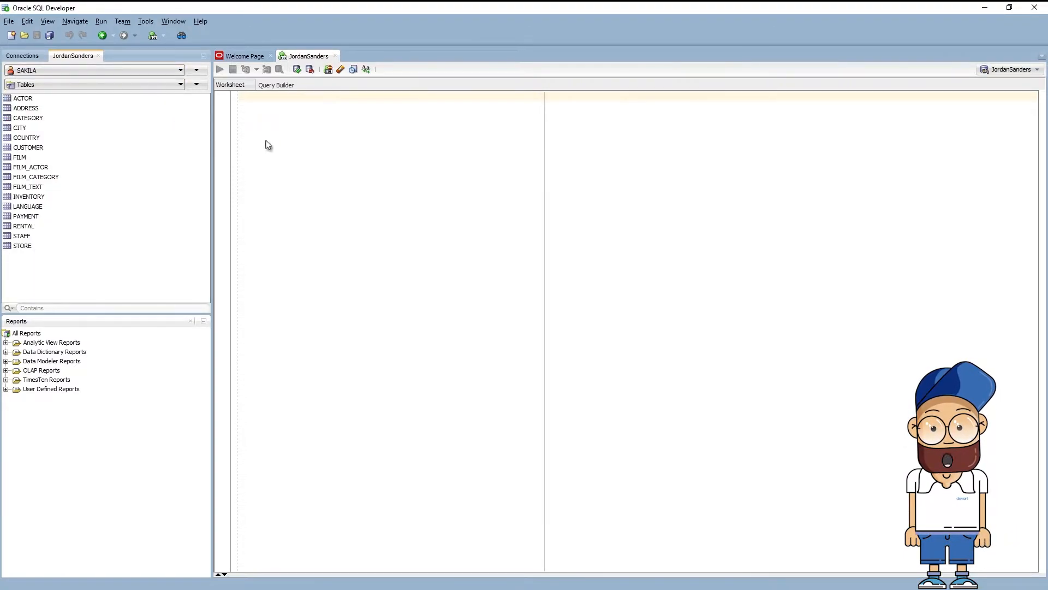
# - Create a new Database Files > SQL File named SQL and open it in its own editor tab
pyautogui.press('Ctrl+N')
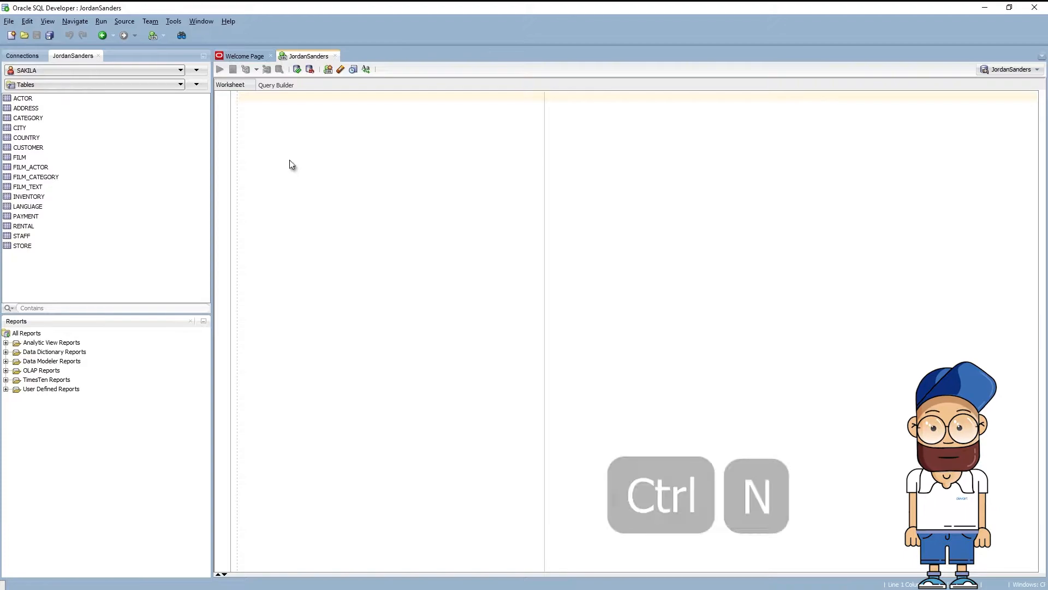
pyautogui.press('Ctrl+N')
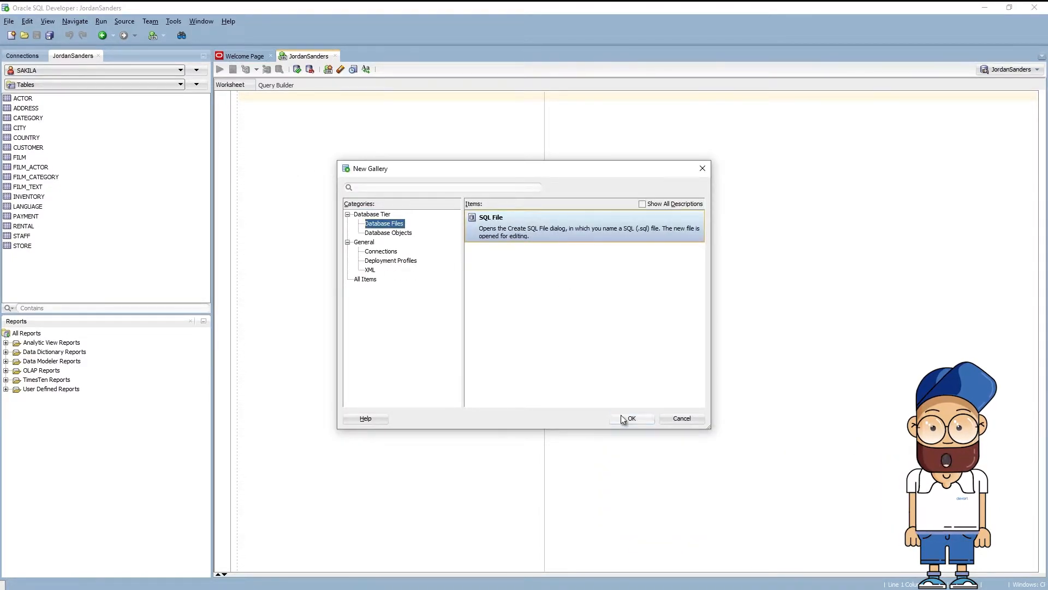
pyautogui.click(632, 418)
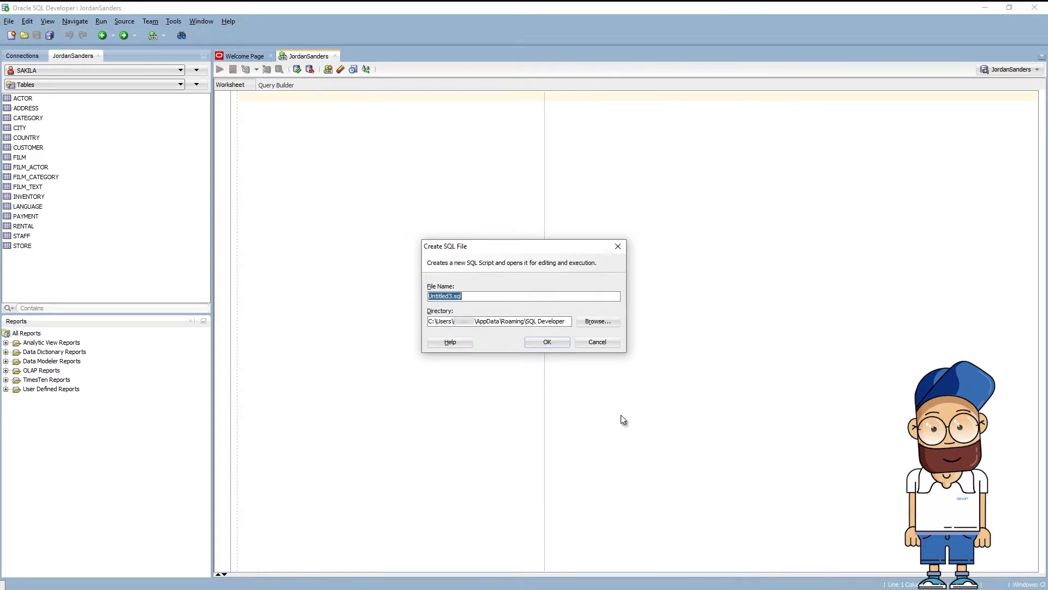
pyautogui.write('SQL')
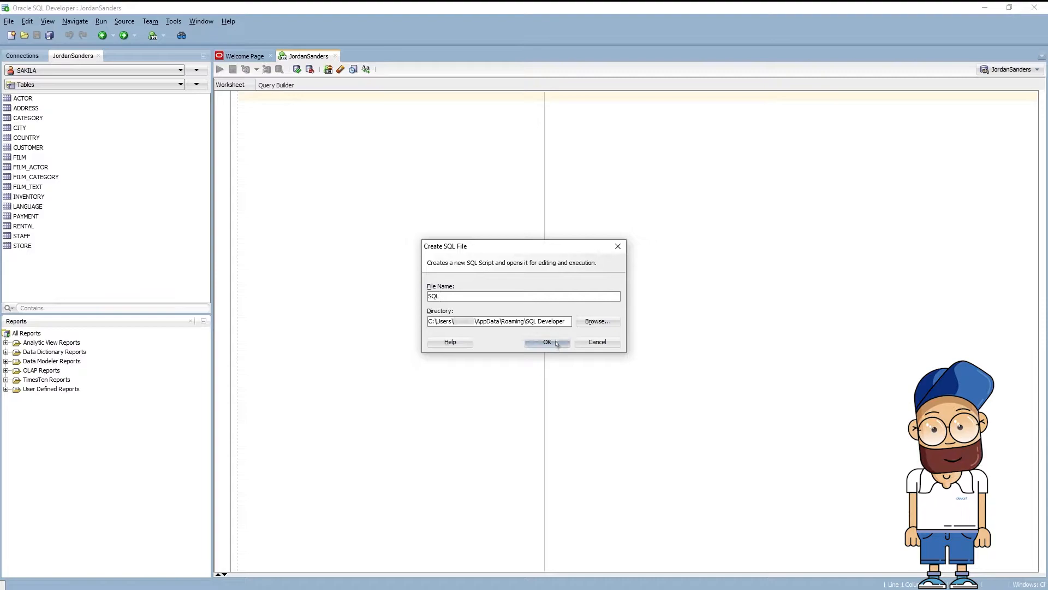
pyautogui.click(548, 342)
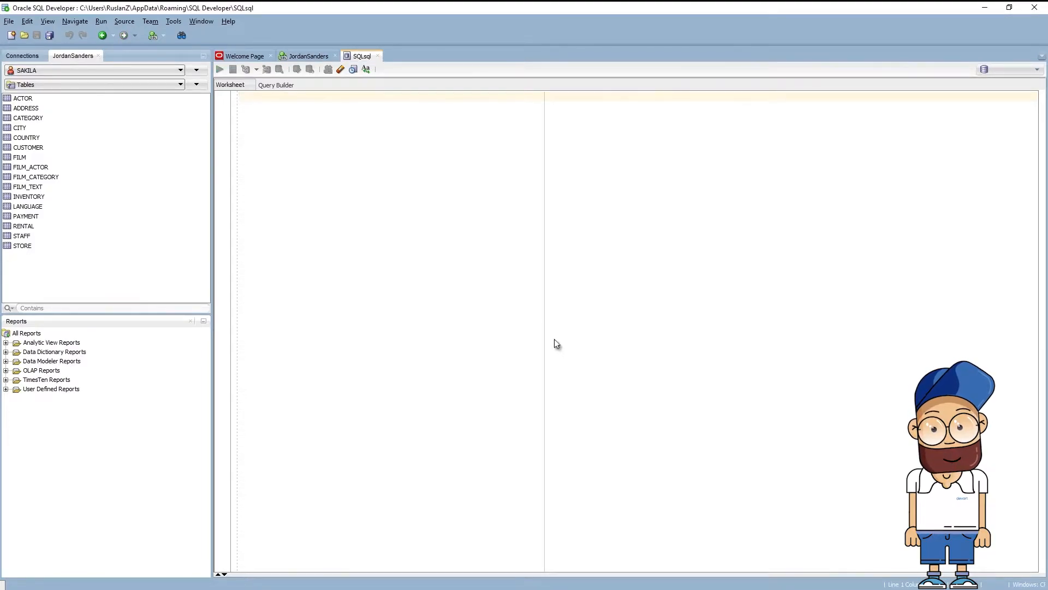
# - Run ALTER SESSION SET CURRENT_SCHEMA=SAKILA, then start SELECT * FROM SAKILA.customer c LEFT JOIN using completion
pyautogui.write('ALTER_S')
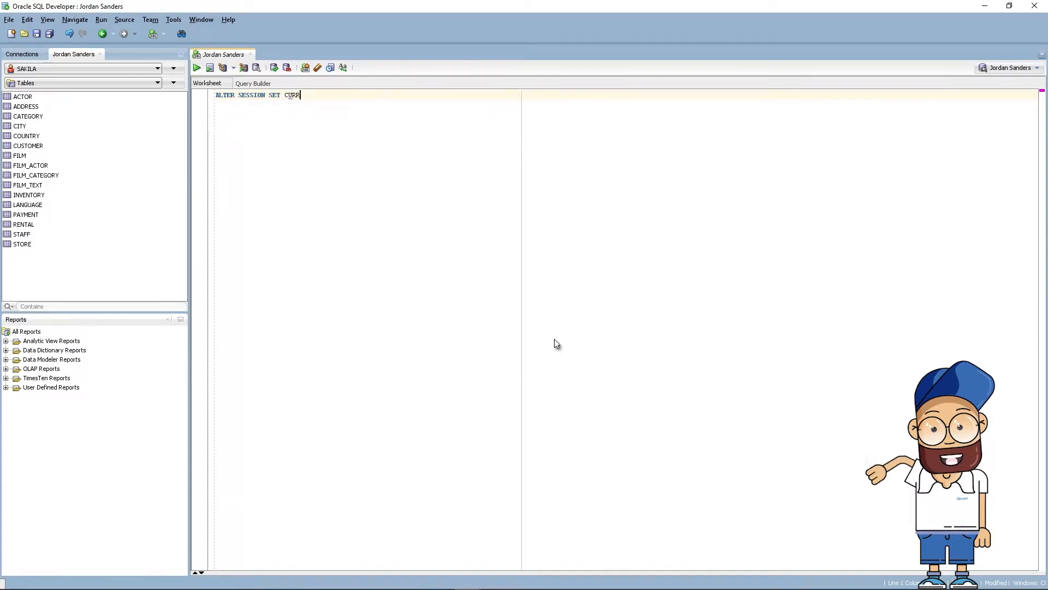
pyautogui.write('ENT_SCHEMA')
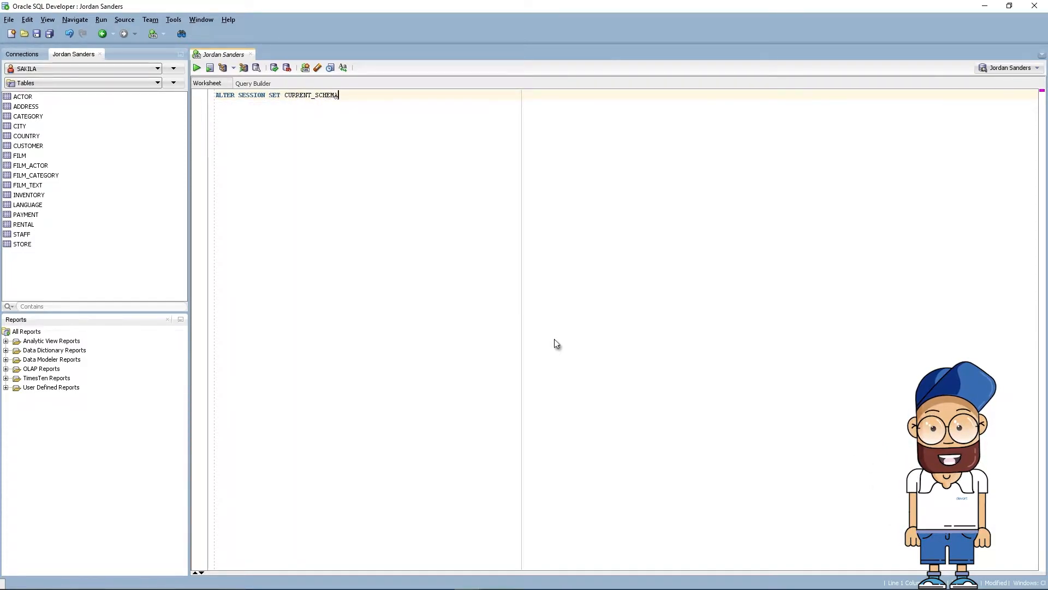
pyautogui.write('=SAKILA;')
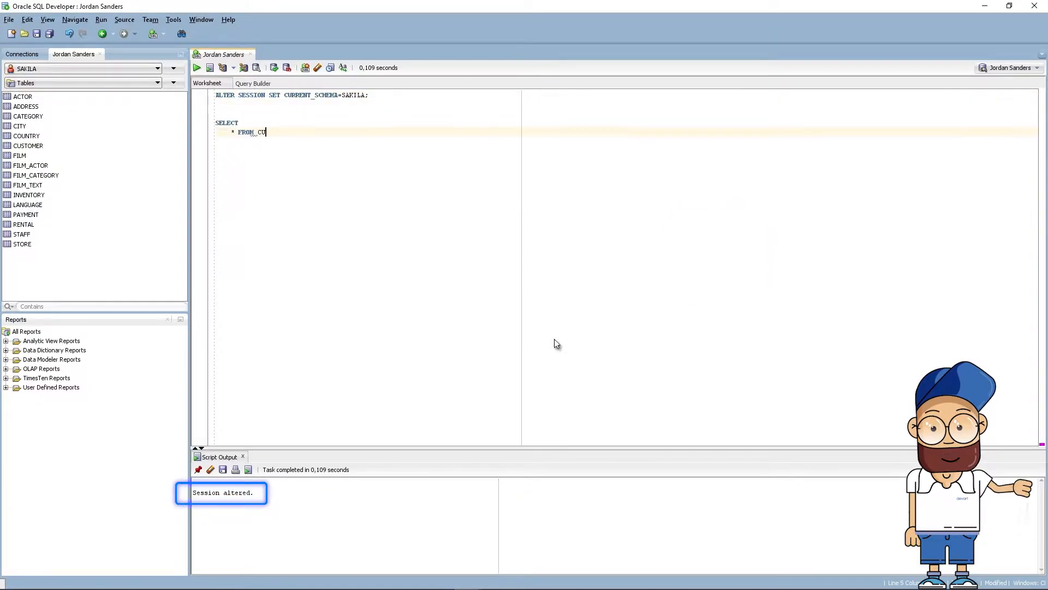
pyautogui.write('S')
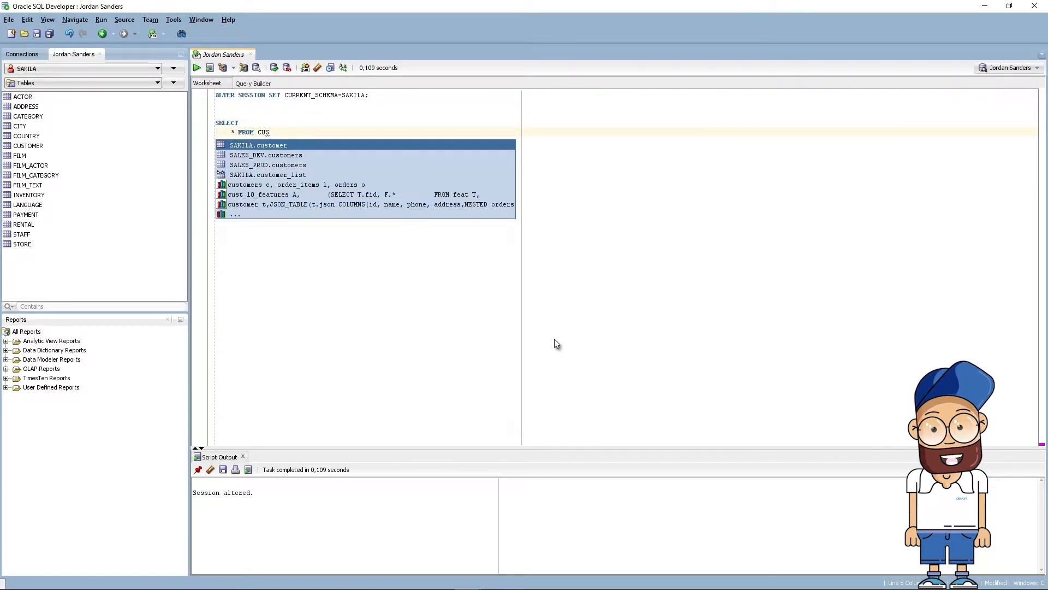
pyautogui.write('SAKILA.customer C LE')
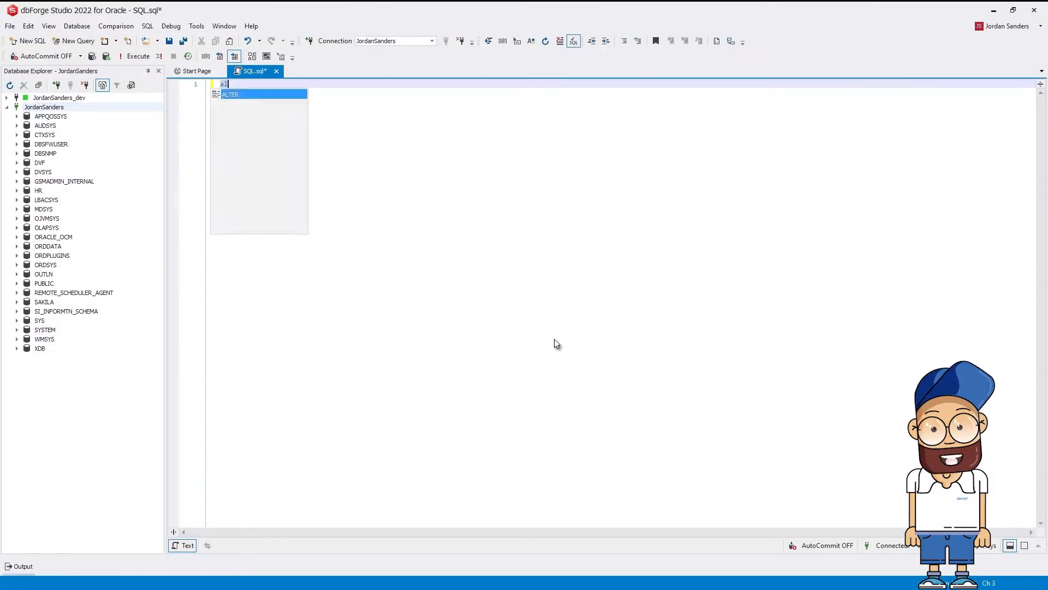
# - Write ALTER SESSION SET CURRENT_SCHEMA=SAKILA; followed by SELECT * FROM CUSTOMER c LEFT JOIN via completion
pyautogui.write('LTER SESSION')
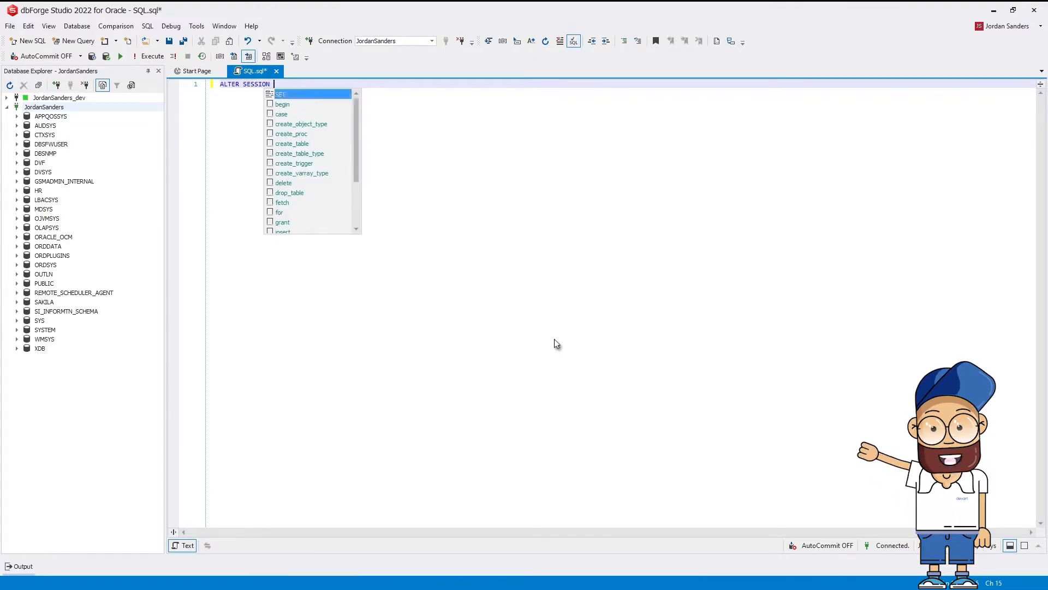
pyautogui.write('SET CURRENT_SCHEMA=SAKILA;')
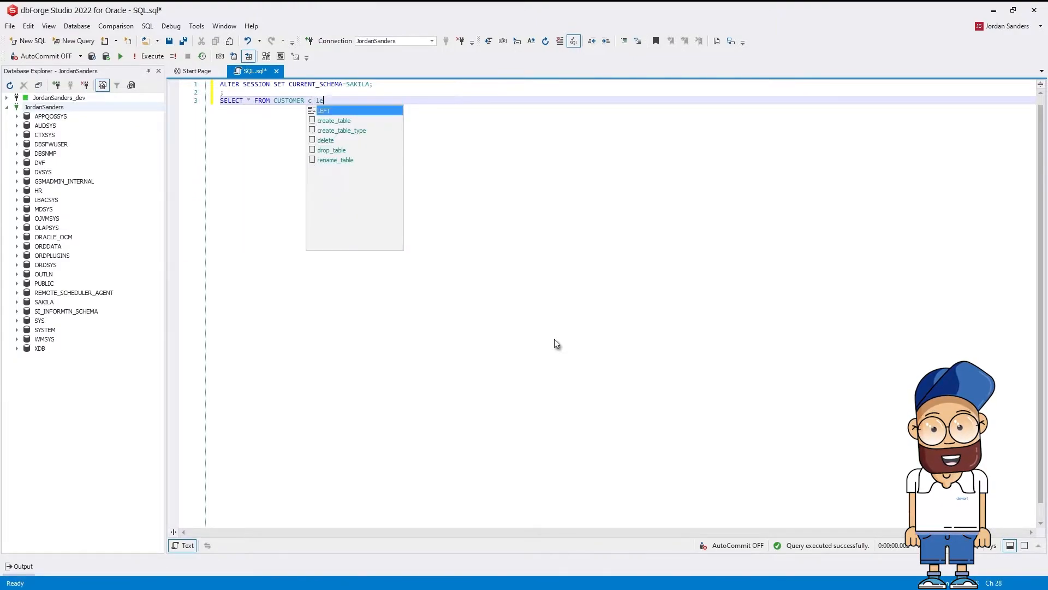
pyautogui.write('eft join')
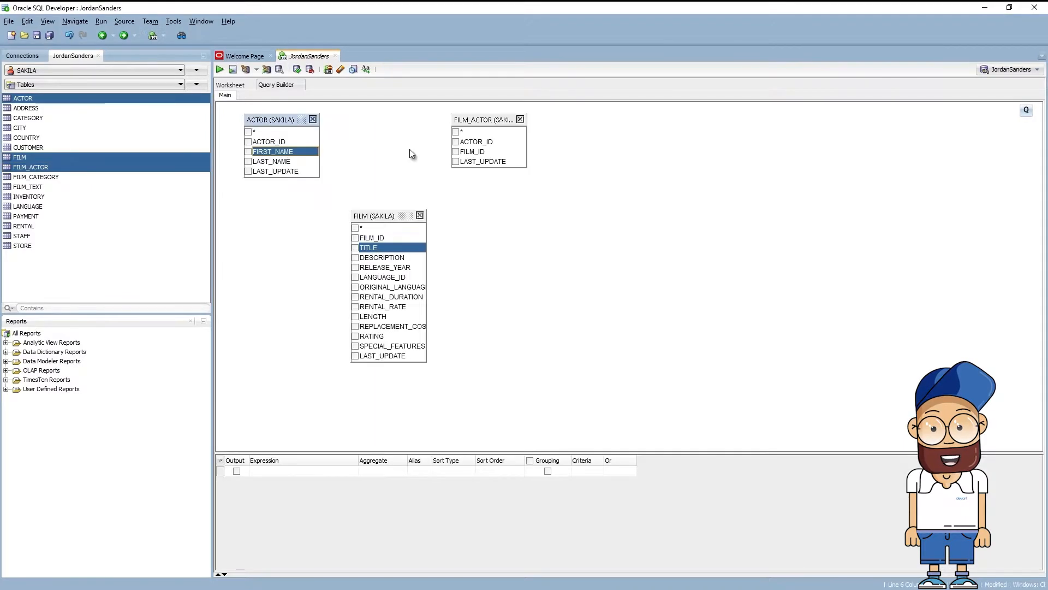
# - Join ACTOR to FILM_ACTOR on ACTOR_ID, tick LAST_NAME and RELEASE_YEAR for output, and view the generated SELECT
pyautogui.moveTo(270, 141); pyautogui.dragTo(476, 141)
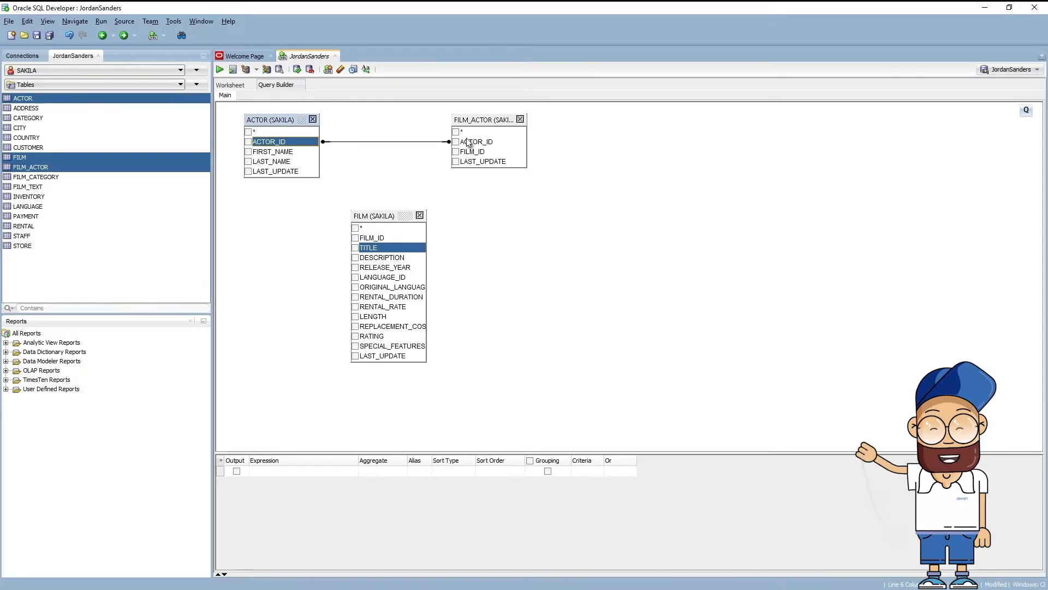
pyautogui.click(473, 151)
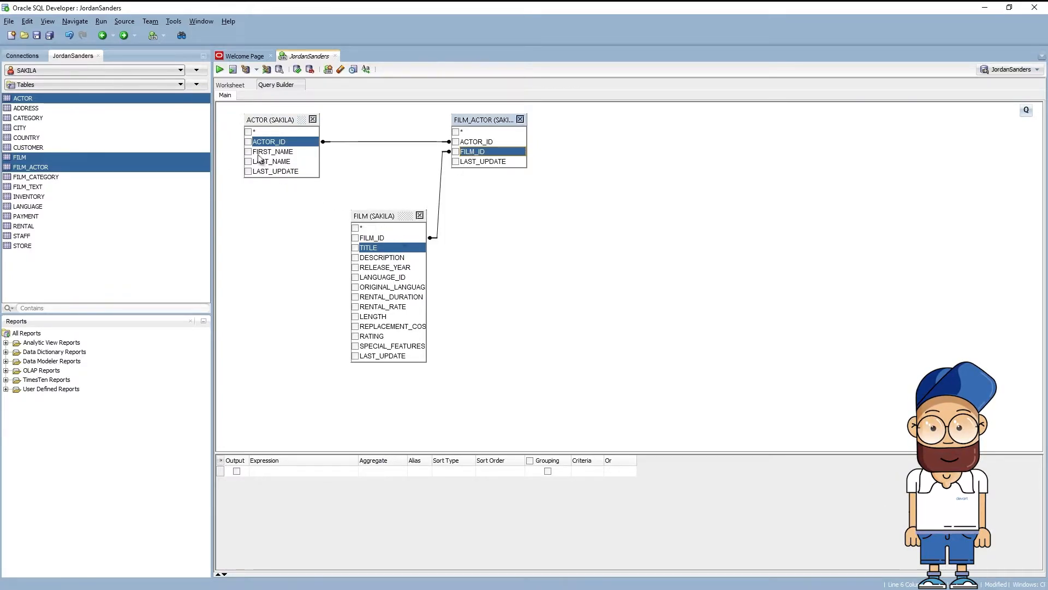
pyautogui.click(354, 266)
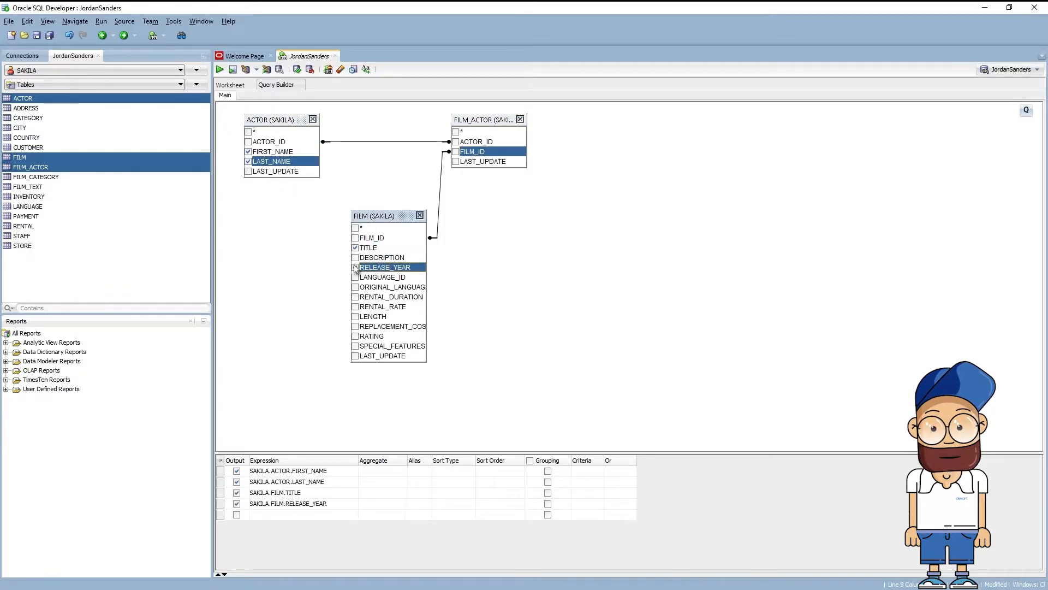
pyautogui.click(230, 85)
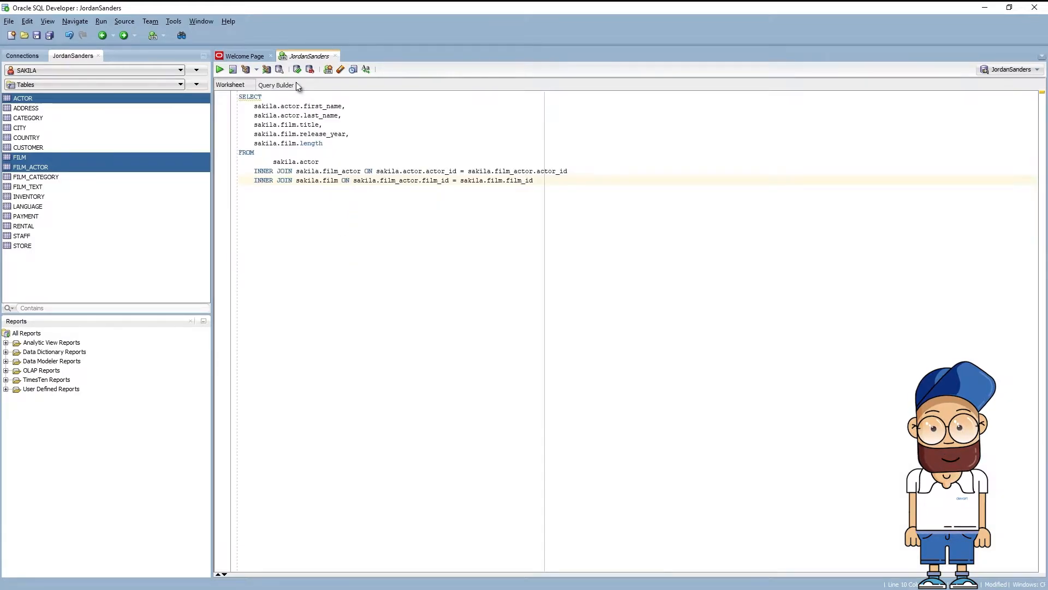
pyautogui.click(220, 69)
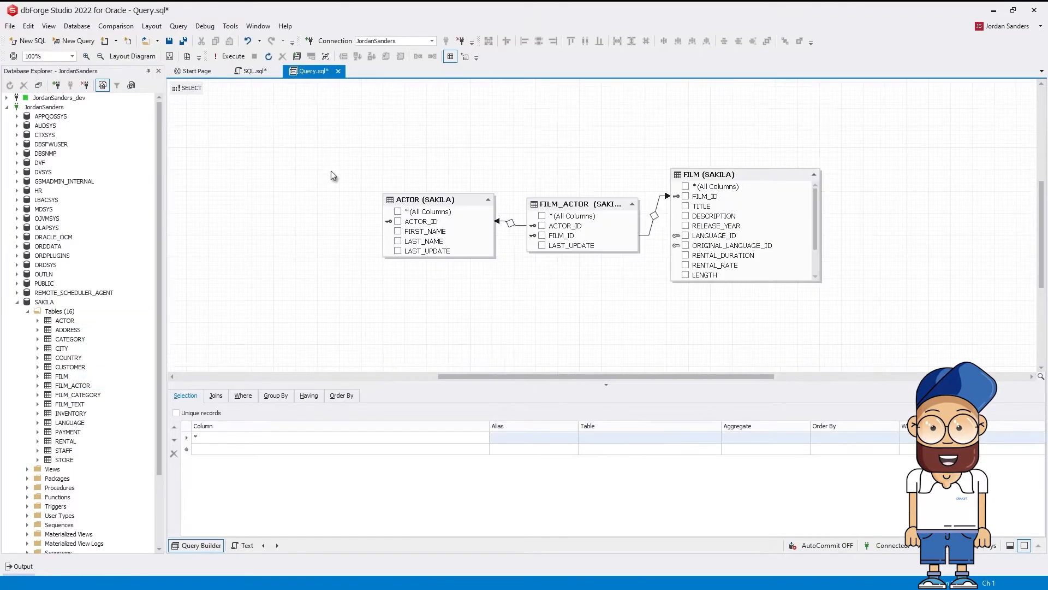
# - Show ACTOR, FILM_ACTOR and FILM with their joins on the dbForge Query Builder diagram
pyautogui.click(398, 232)
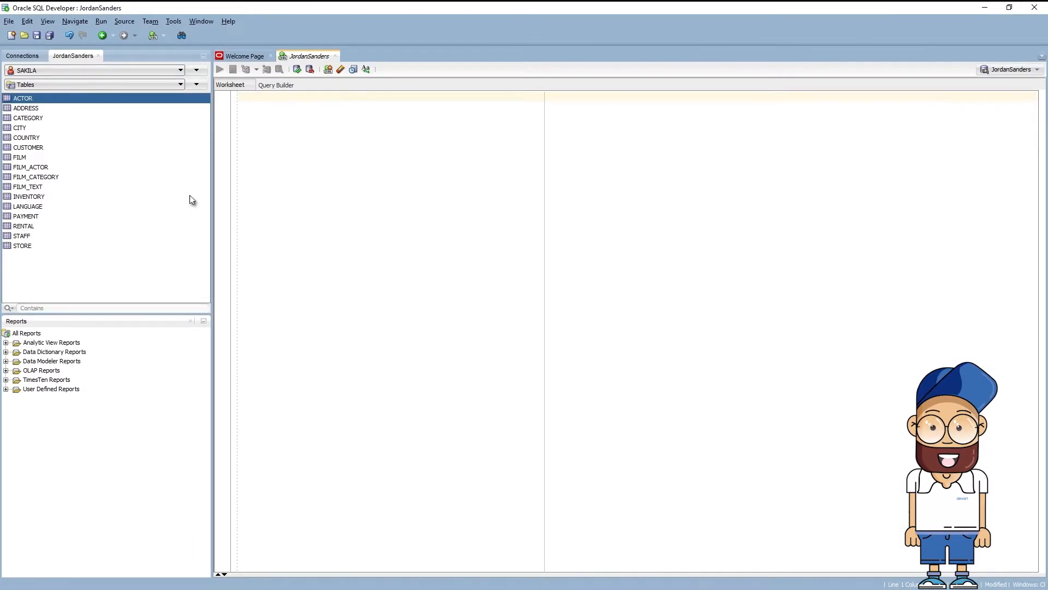
# - Open the ADDRESS table and display its Model diagram linking CUSTOMER, STORE, STAFF and CITY
pyautogui.rightClick(24, 108)
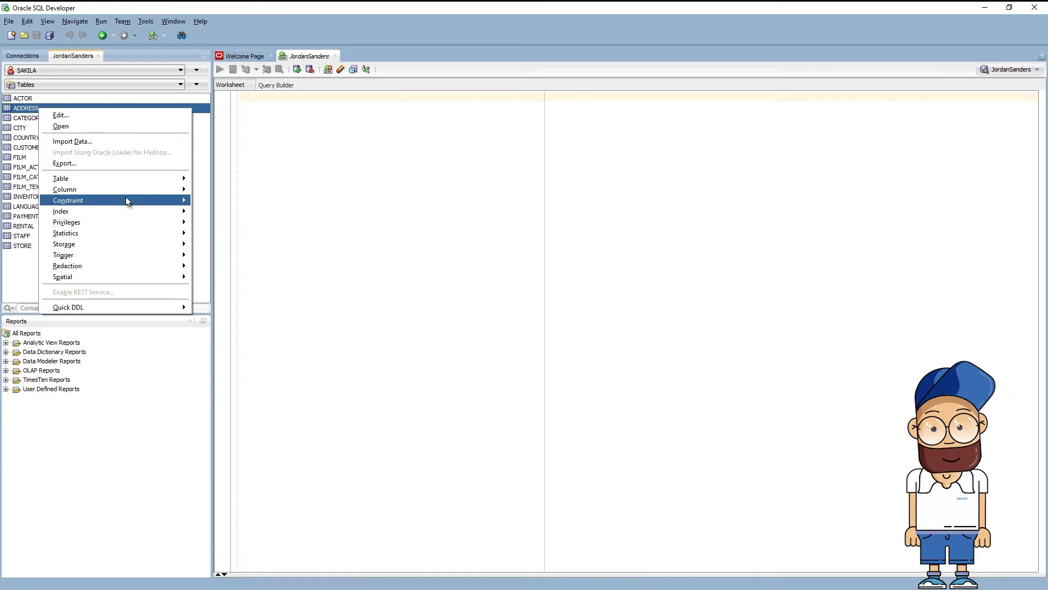
pyautogui.moveTo(60, 211)
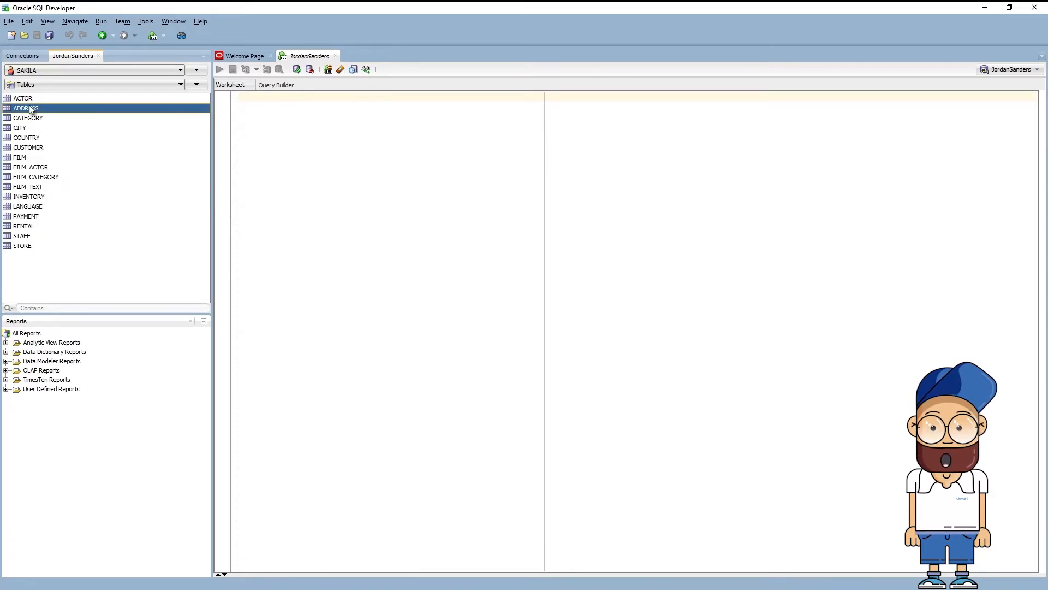
pyautogui.doubleClick(26, 107)
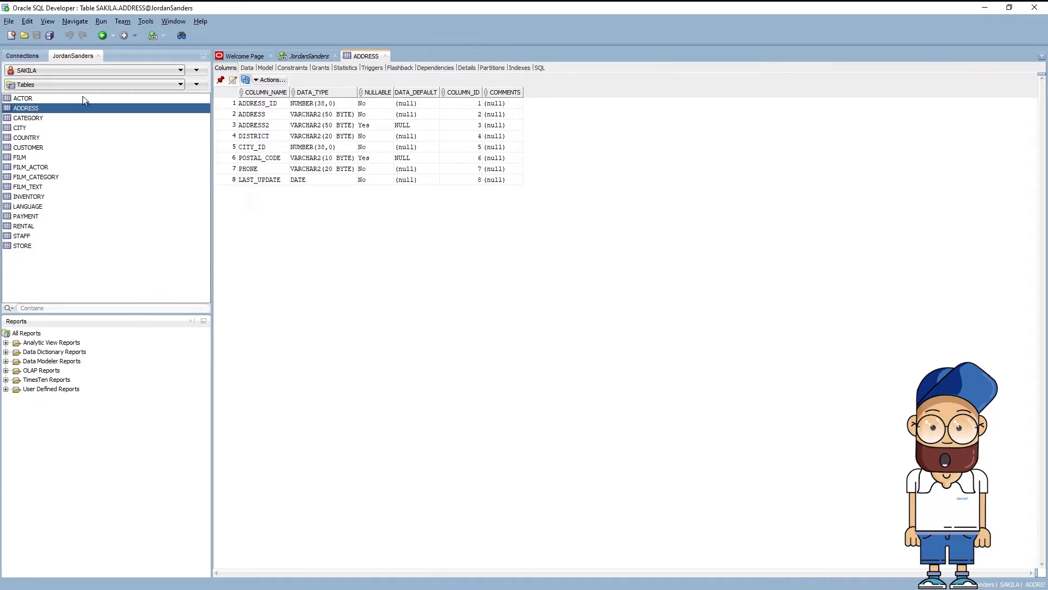
pyautogui.click(265, 68)
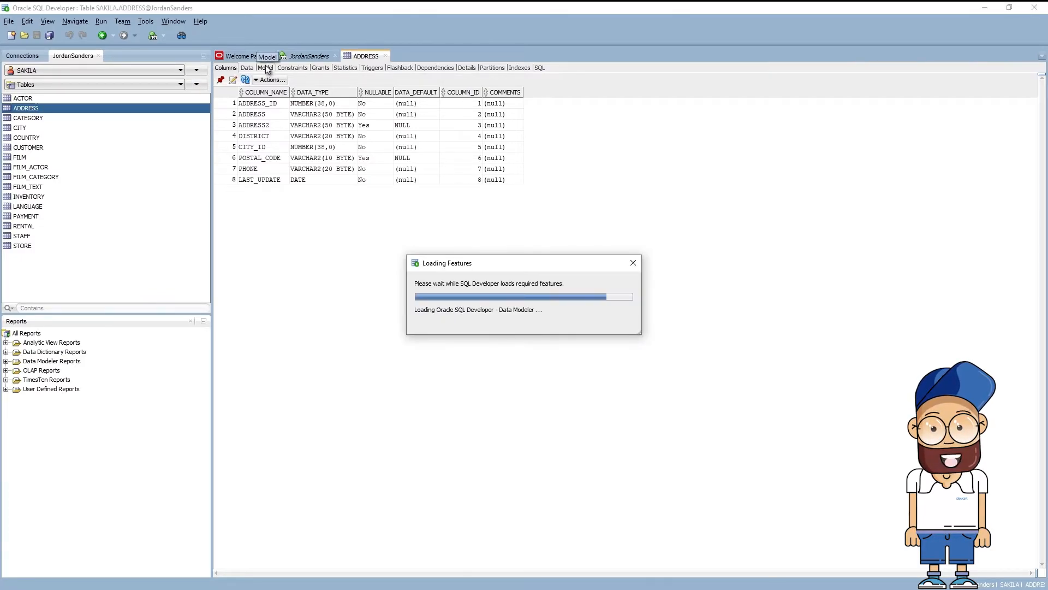
pyautogui.click(264, 67)
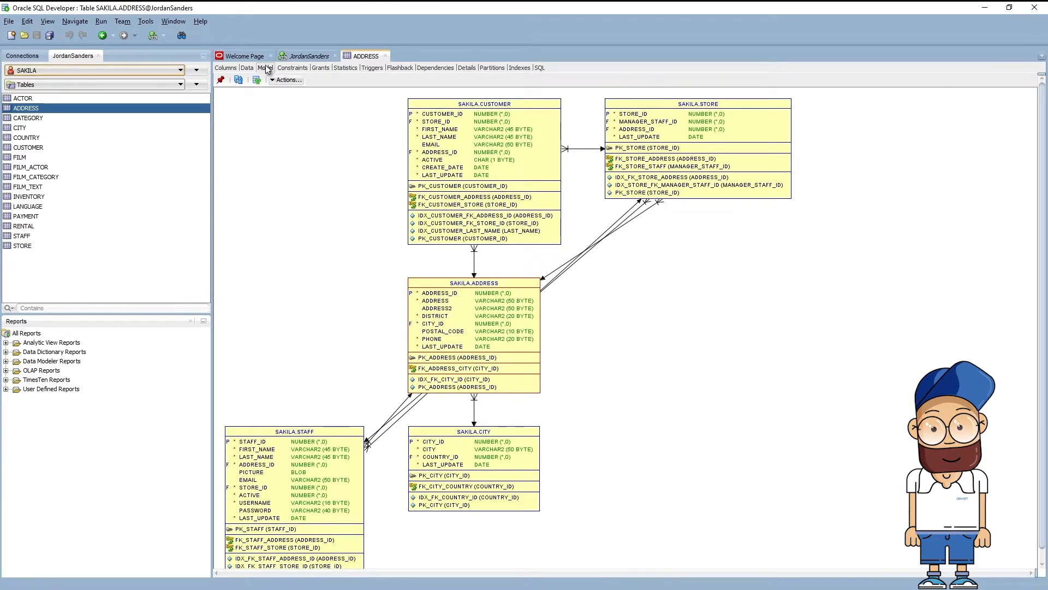
pyautogui.click(436, 68)
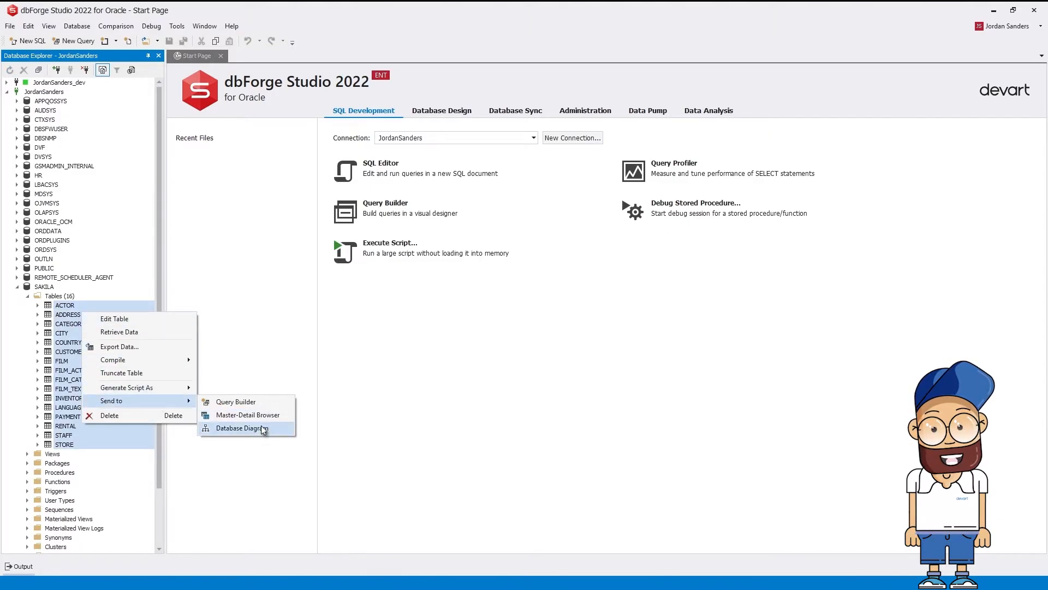
# - Send all selected SAKILA tables to a new Database Diagram
pyautogui.click(236, 428)
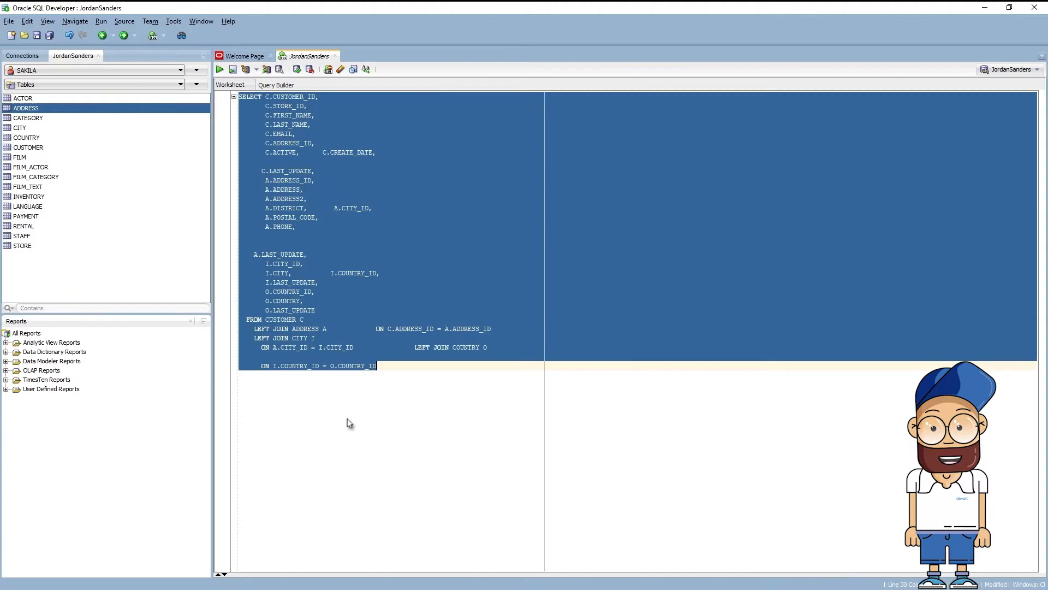
# - Auto-format the selected join query via the context menu, then head to Tools > Preferences
pyautogui.rightClick(349, 422)
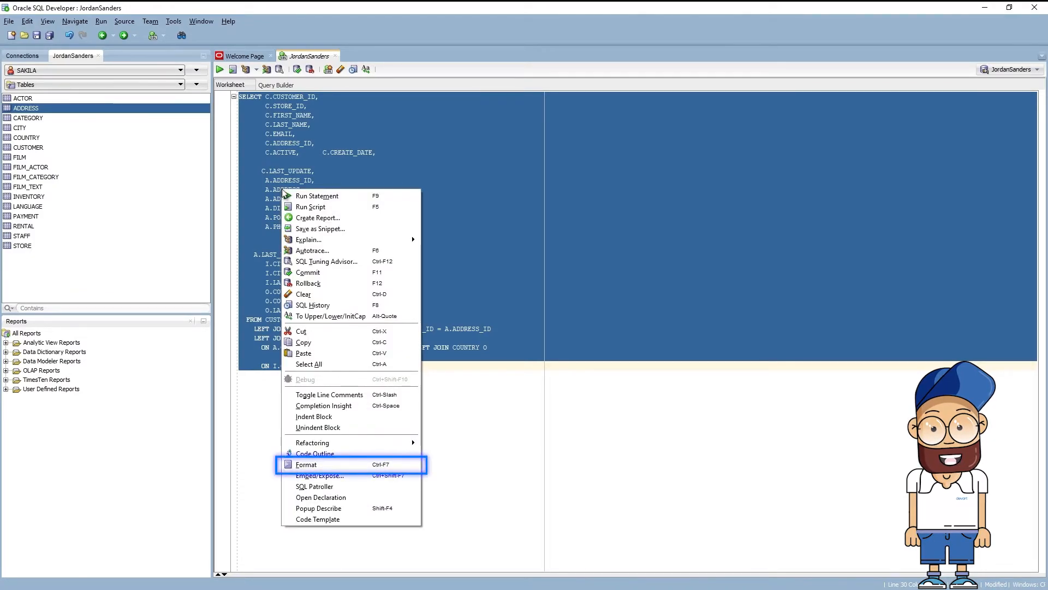
pyautogui.click(306, 464)
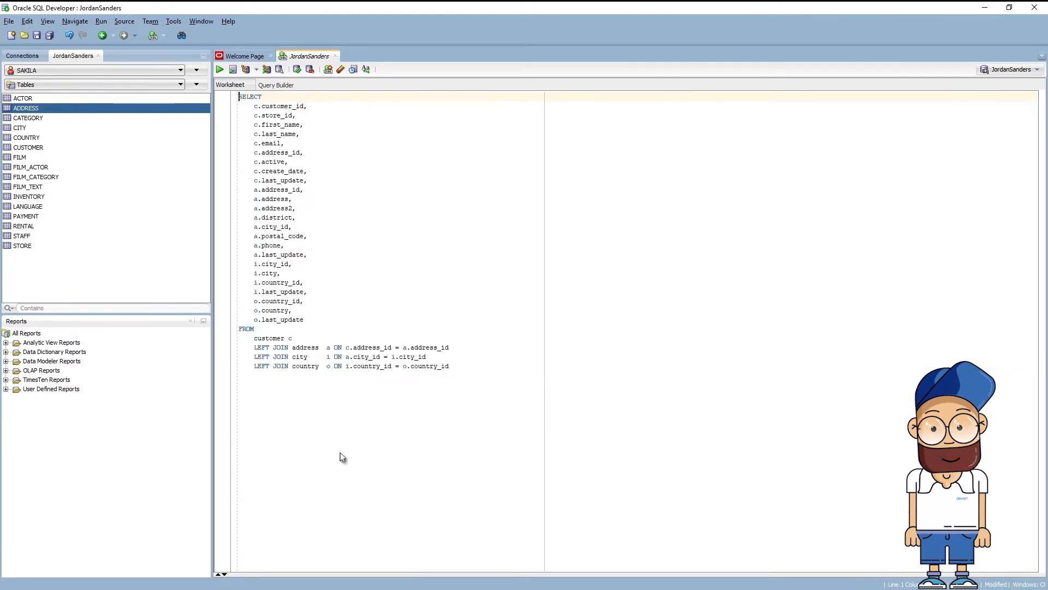
pyautogui.click(172, 21)
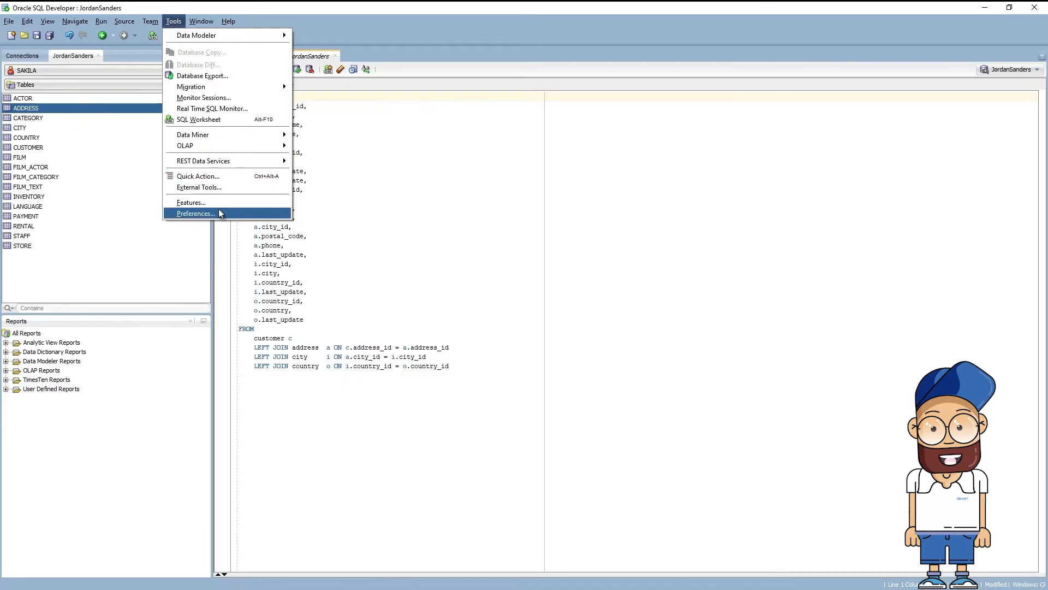
pyautogui.click(195, 213)
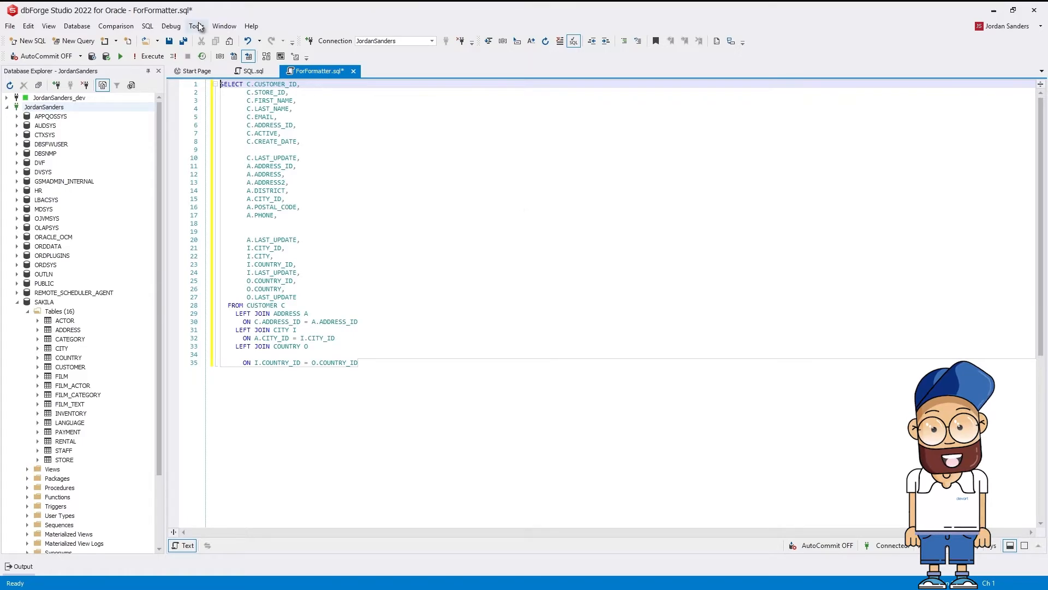
# - In the default formatting profile, enable a line break after FROM under SELECT > FROM
pyautogui.click(196, 26)
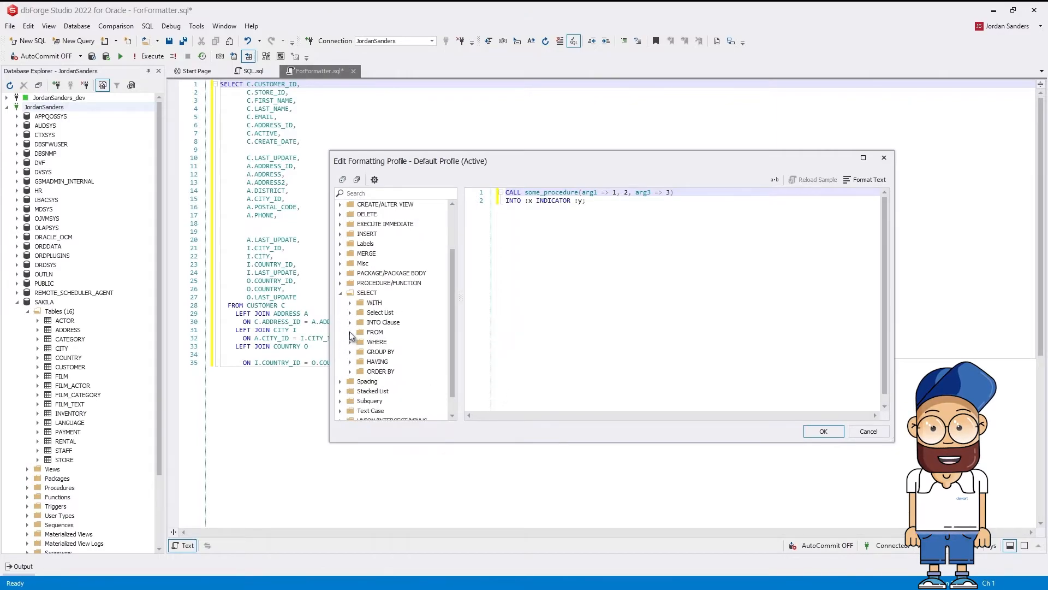
pyautogui.click(351, 332)
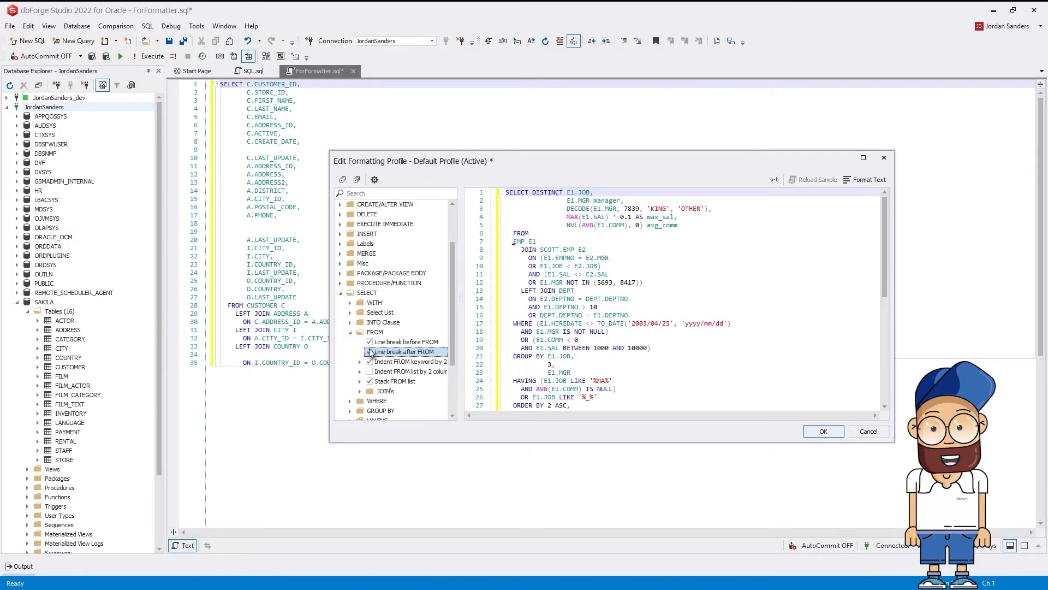
pyautogui.click(369, 351)
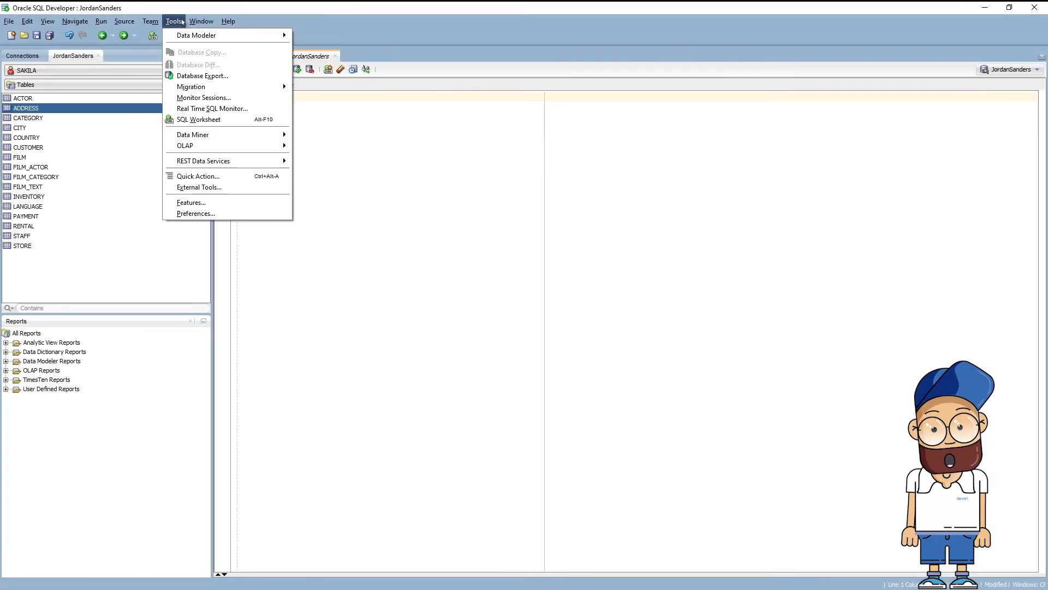
# - Review the code templates in Preferences, then type 'cr' to expand the CREATE PROCEDURE template
pyautogui.click(196, 213)
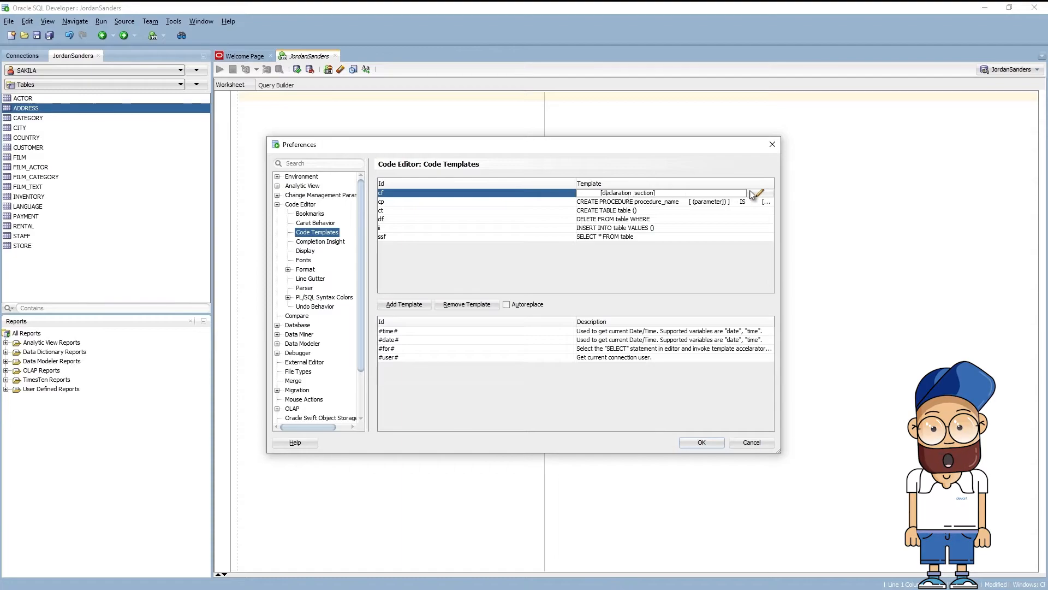
pyautogui.click(763, 193)
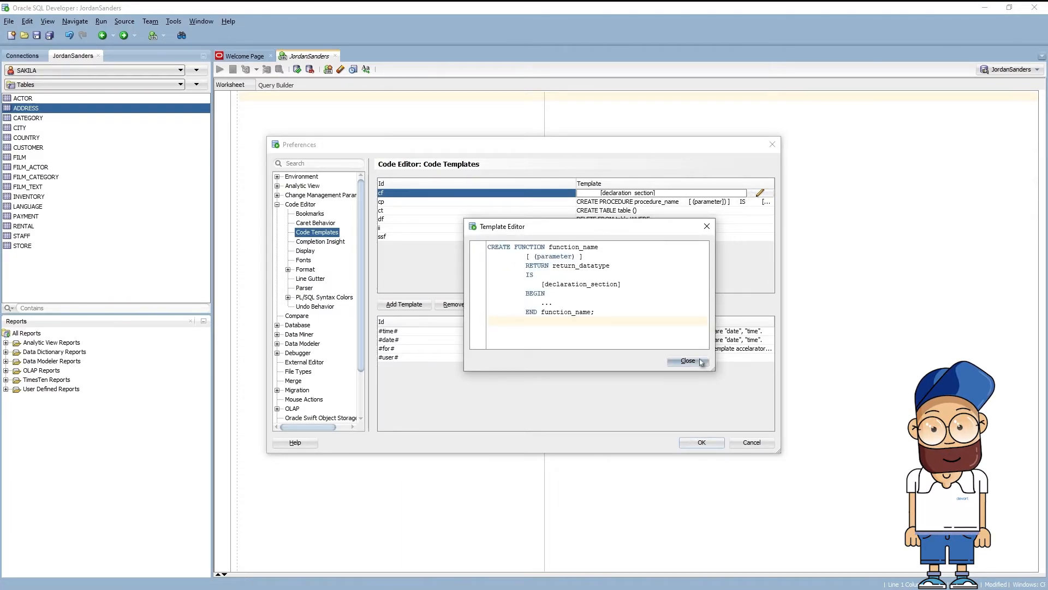
pyautogui.click(688, 361)
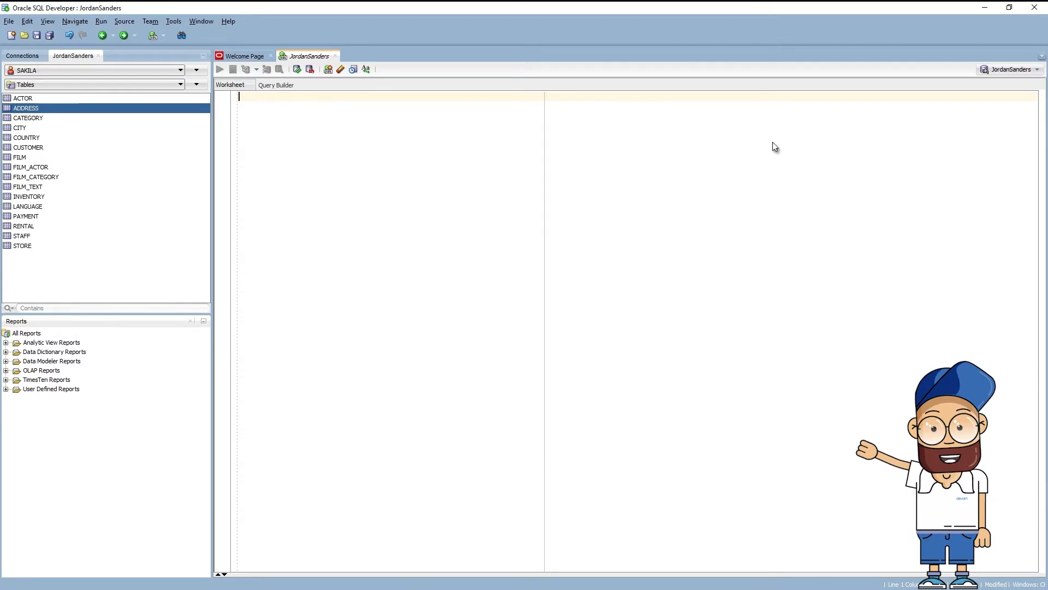
pyautogui.write('cr')
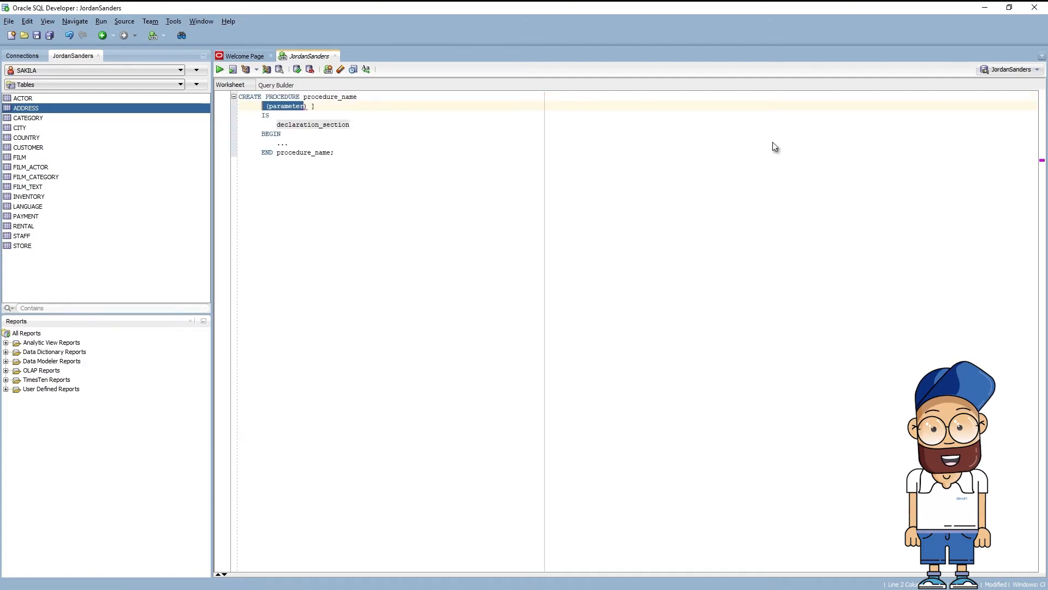
pyautogui.moveTo(346, 155)
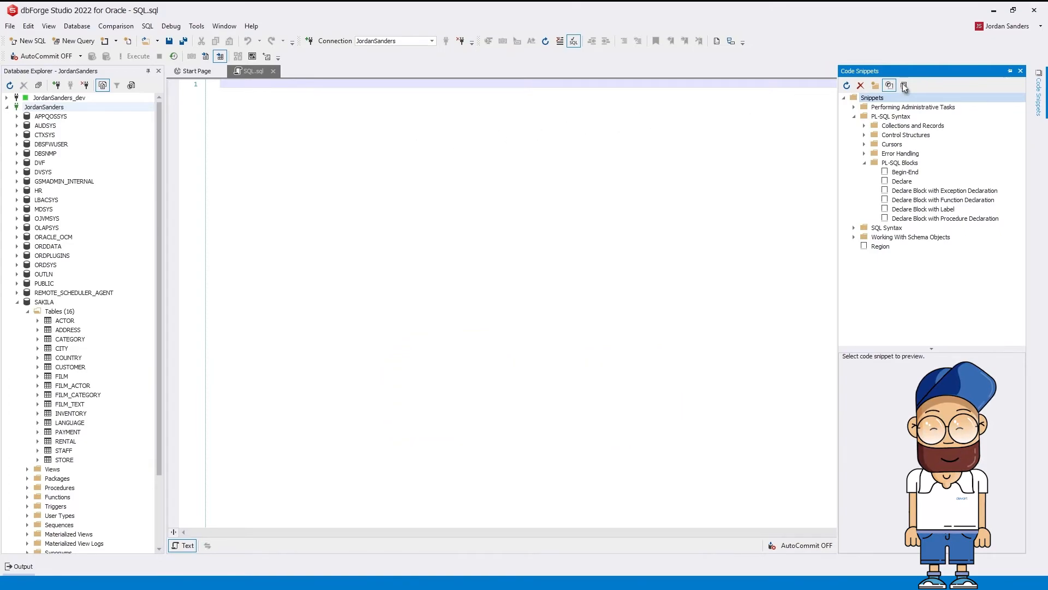
# - Browse the Declare Block snippets in Snippets Manager and close it
pyautogui.click(904, 85)
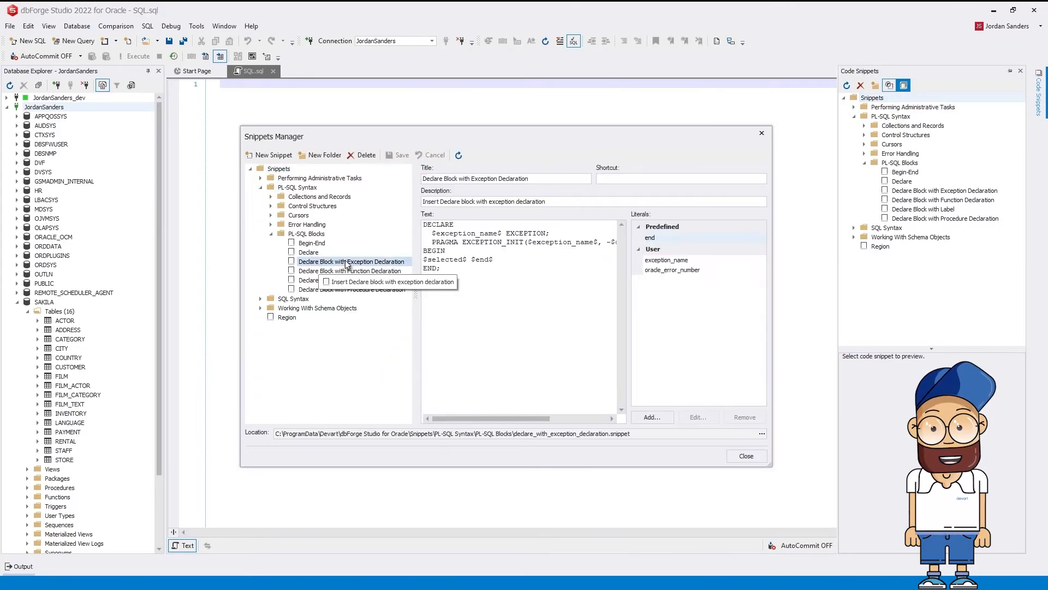
pyautogui.click(352, 270)
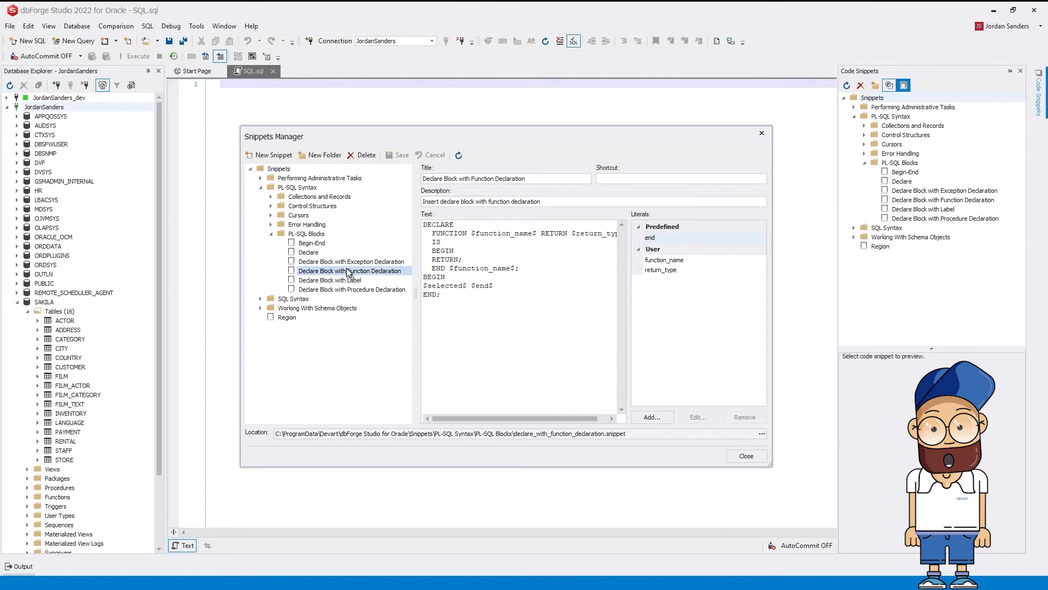
pyautogui.click(330, 280)
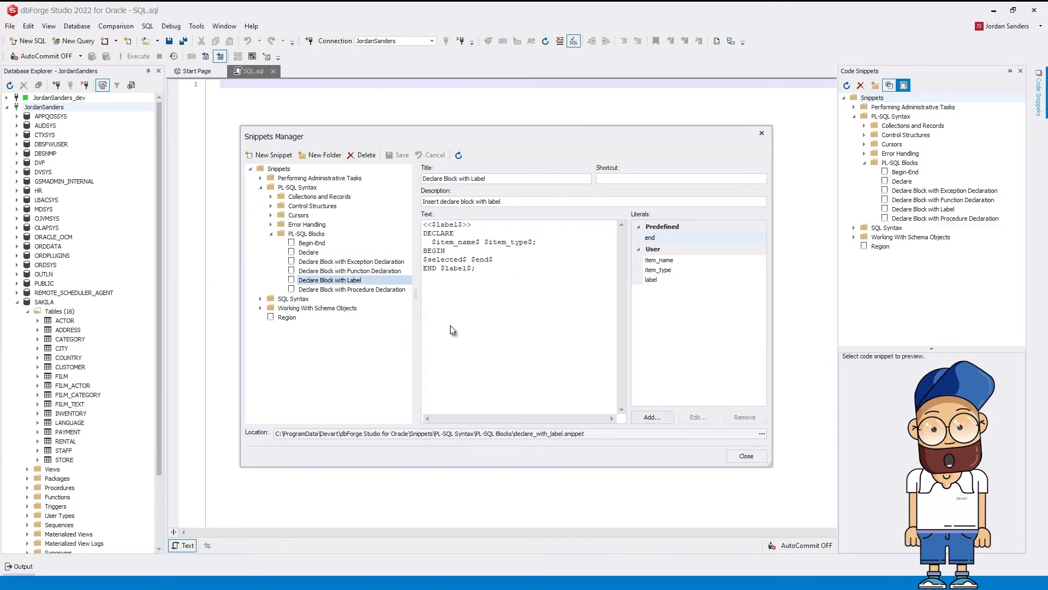
pyautogui.click(747, 455)
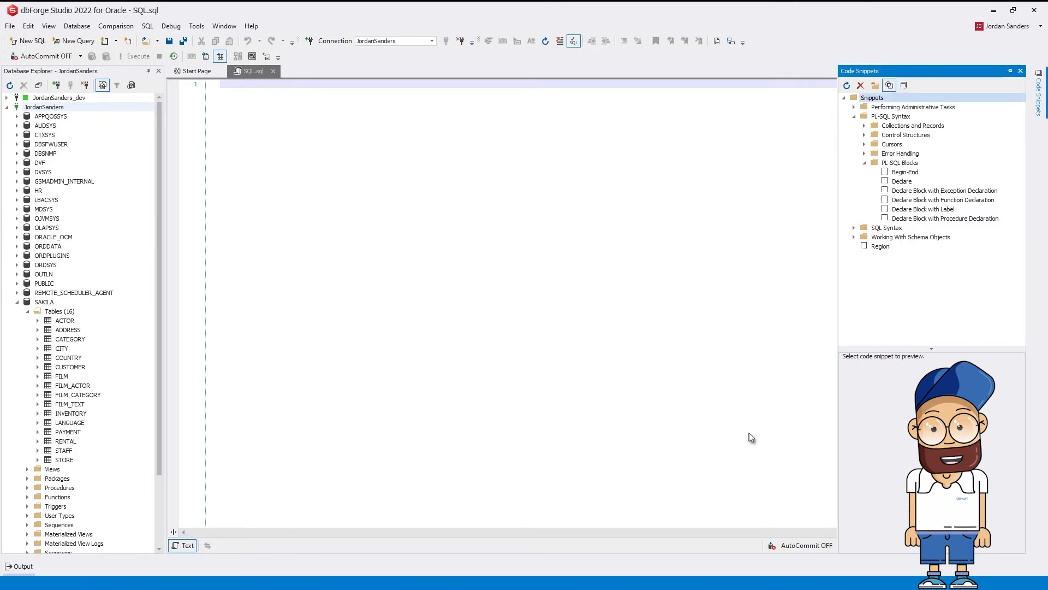
# - Insert Declare Block with Function Declaration from the Code Snippets panel and expand a shortcut with Tab
pyautogui.click(944, 199)
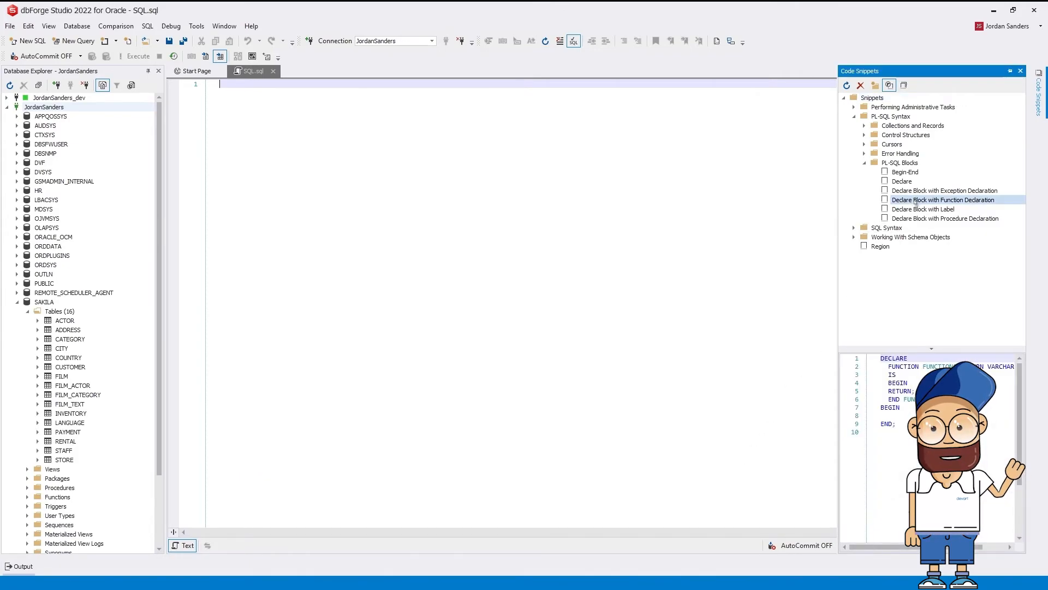
pyautogui.doubleClick(944, 199)
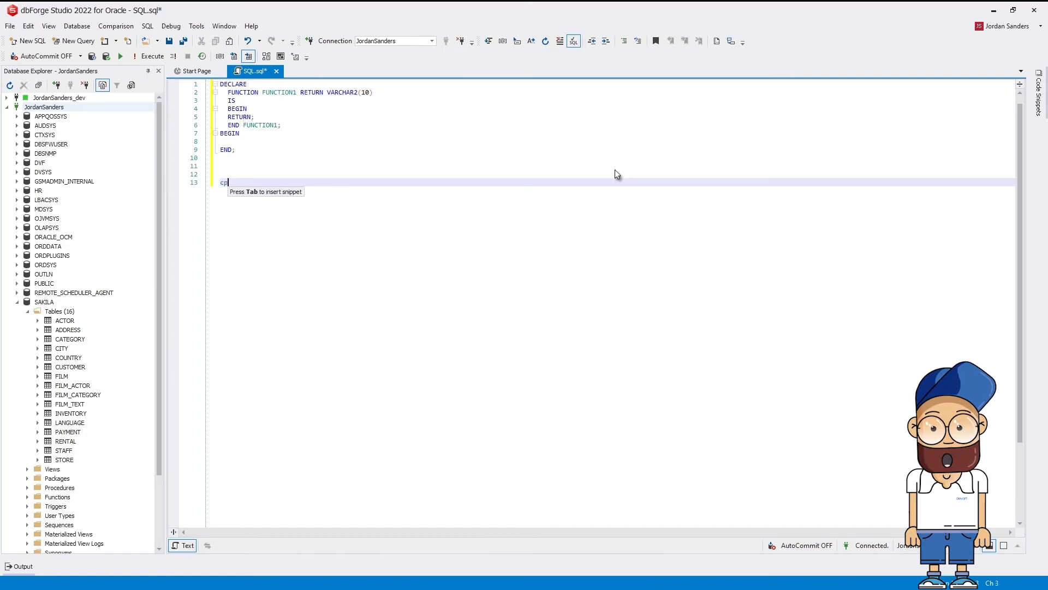
pyautogui.press('Tab')
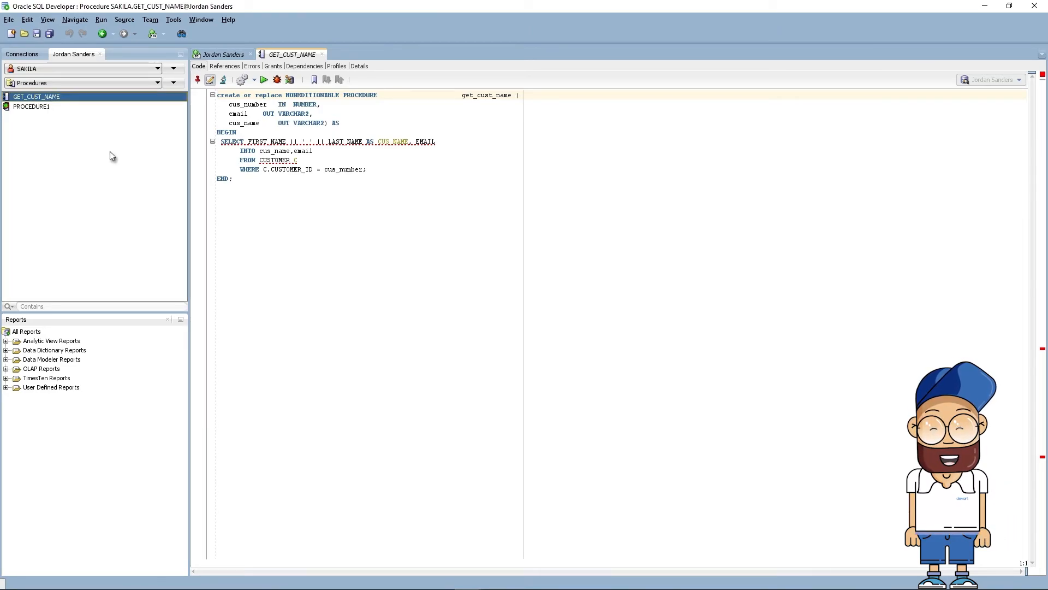
# - Compile GET_CUST_NAME for debug and launch debugging with CUS_NUMBER = 2
pyautogui.click(278, 78)
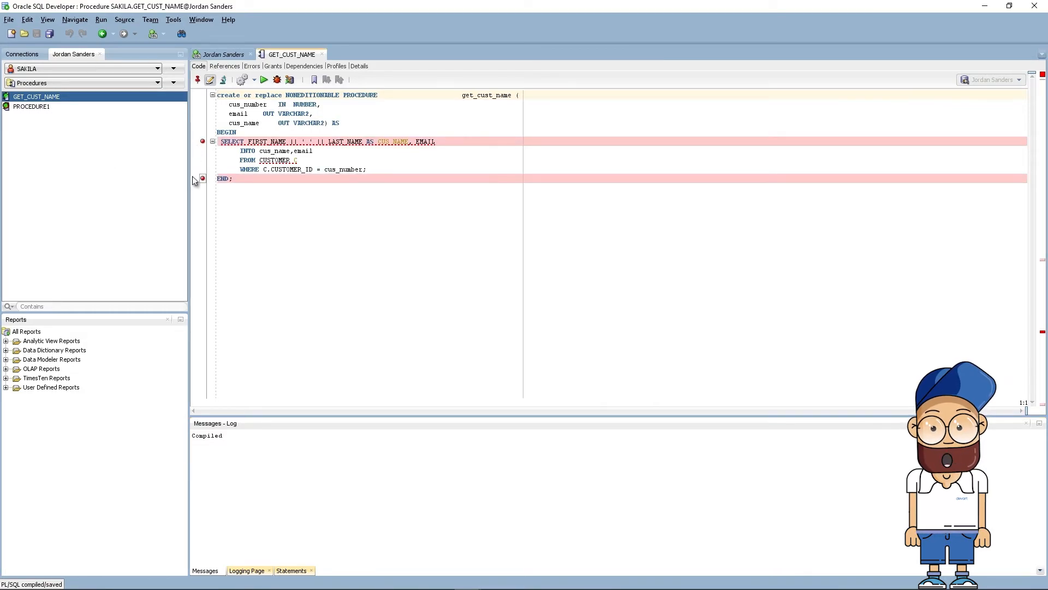
pyautogui.click(263, 80)
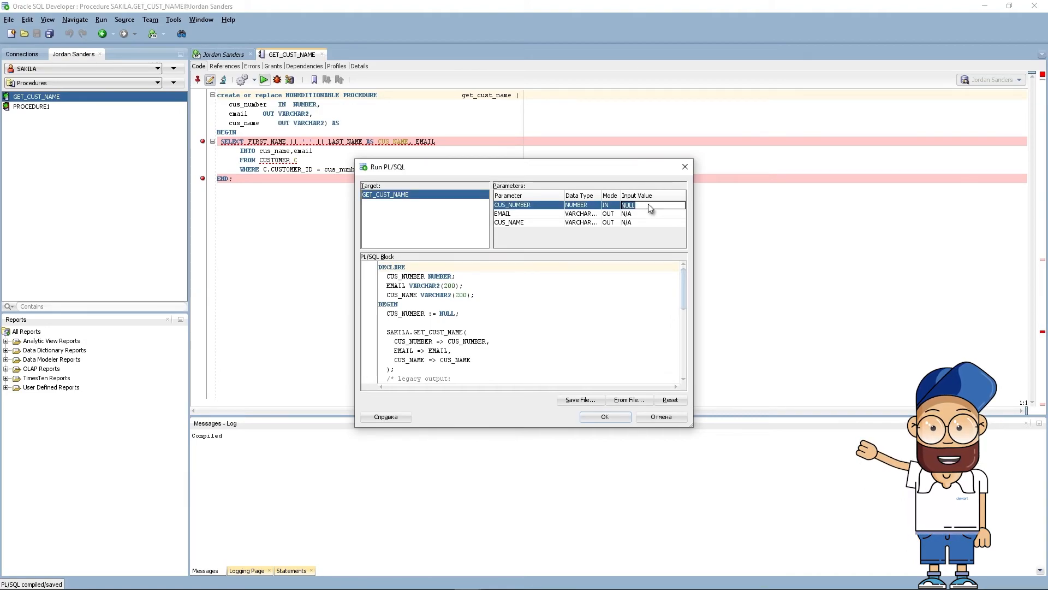
pyautogui.write('2')
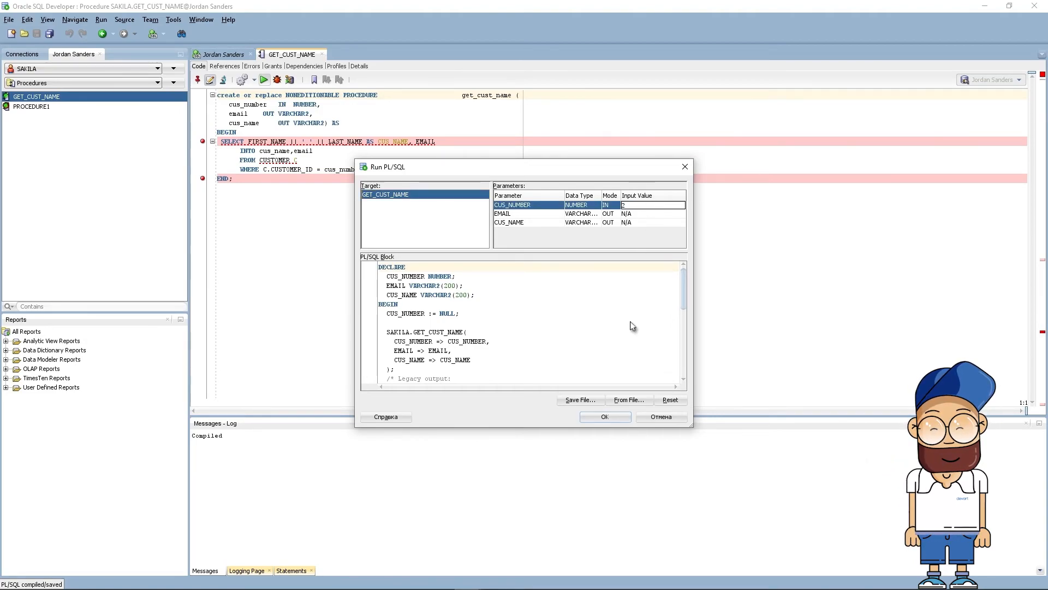
pyautogui.click(605, 417)
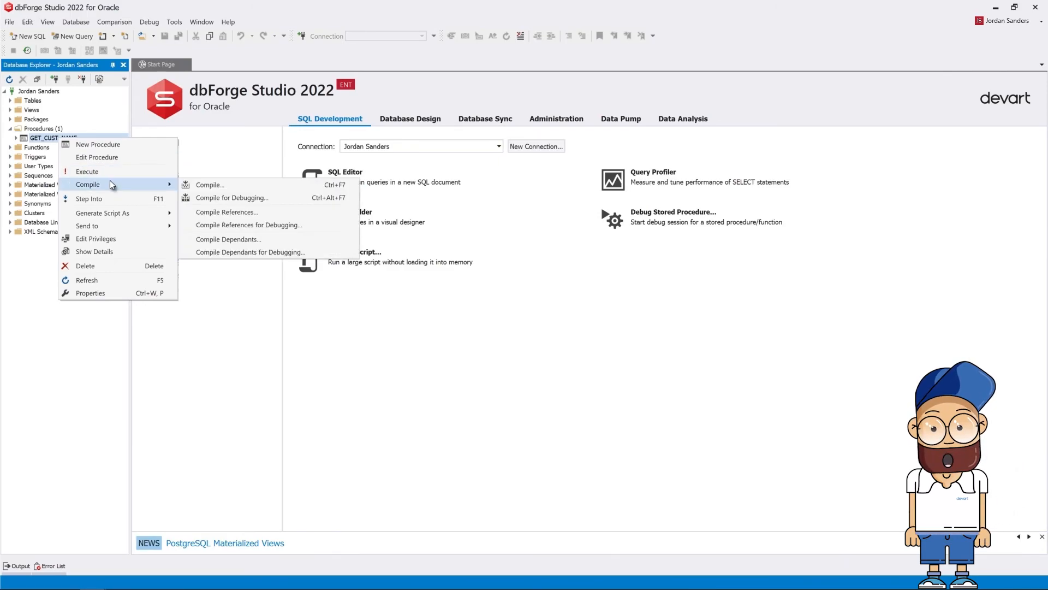
pyautogui.moveTo(195, 197)
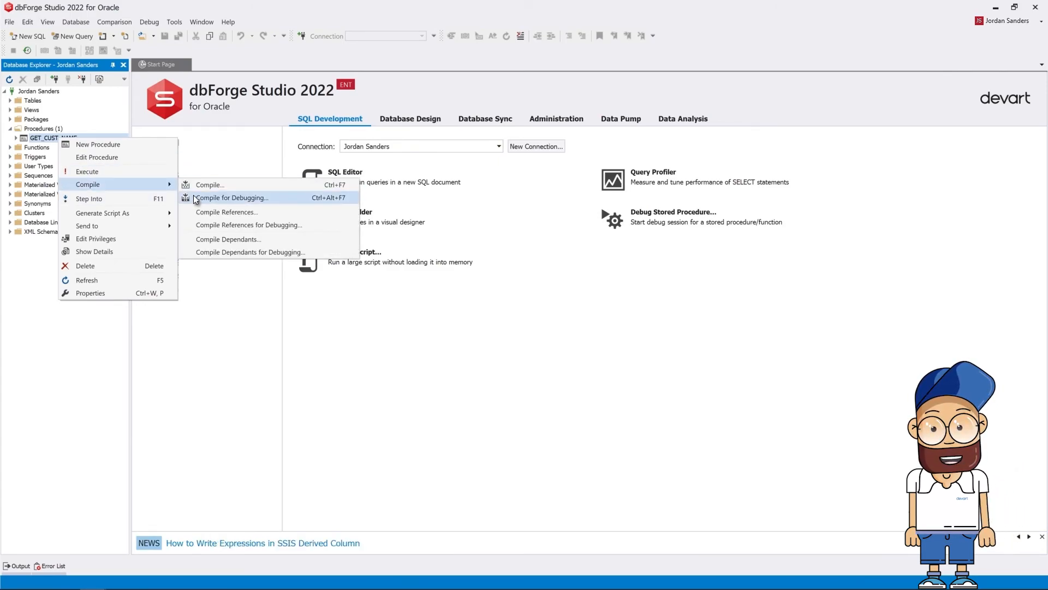
# - Compile GET_CUST_NAME with debug information and confirm
pyautogui.click(232, 198)
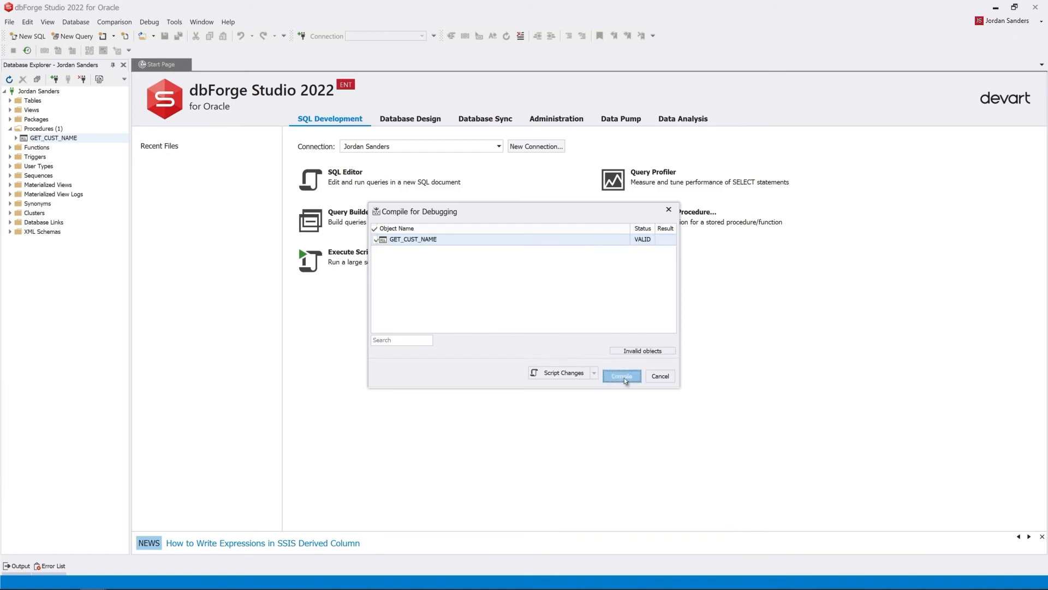
pyautogui.click(622, 376)
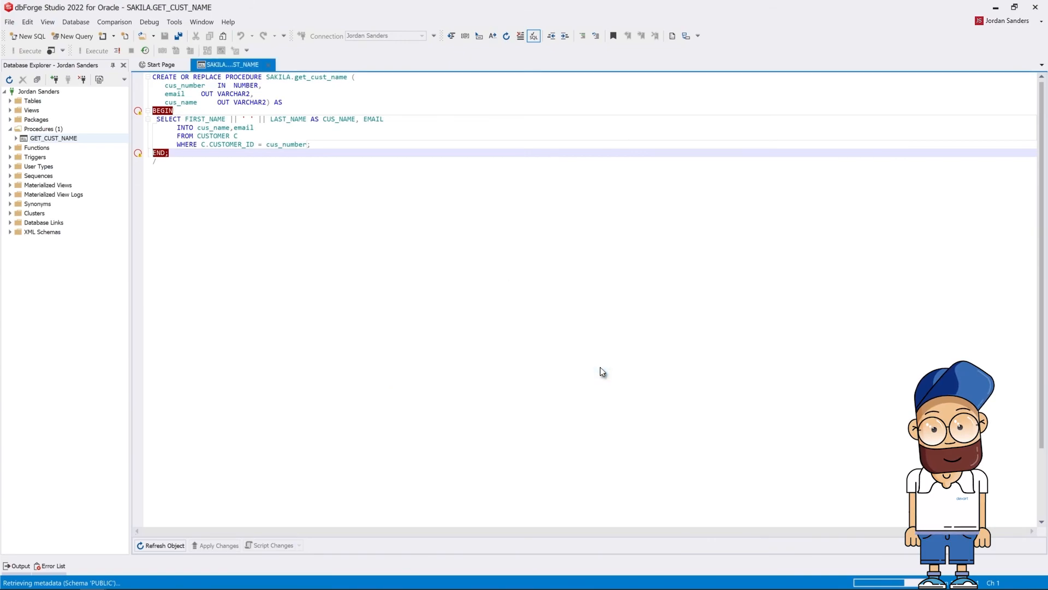
# - Add the cus_name and email variables to the watch list
pyautogui.rightClick(146, 129)
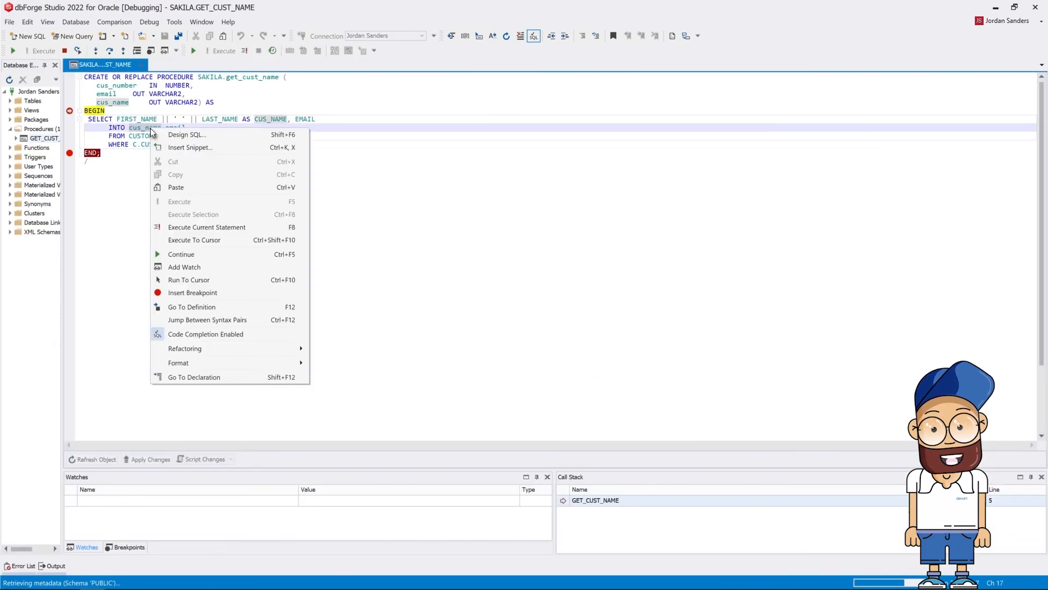
pyautogui.click(183, 266)
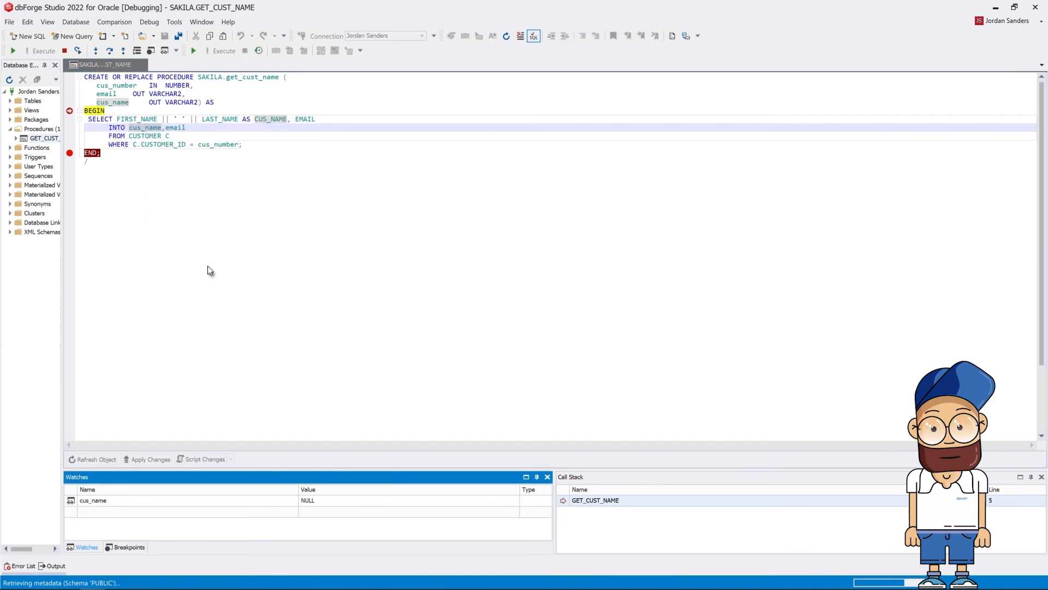
pyautogui.rightClick(177, 127)
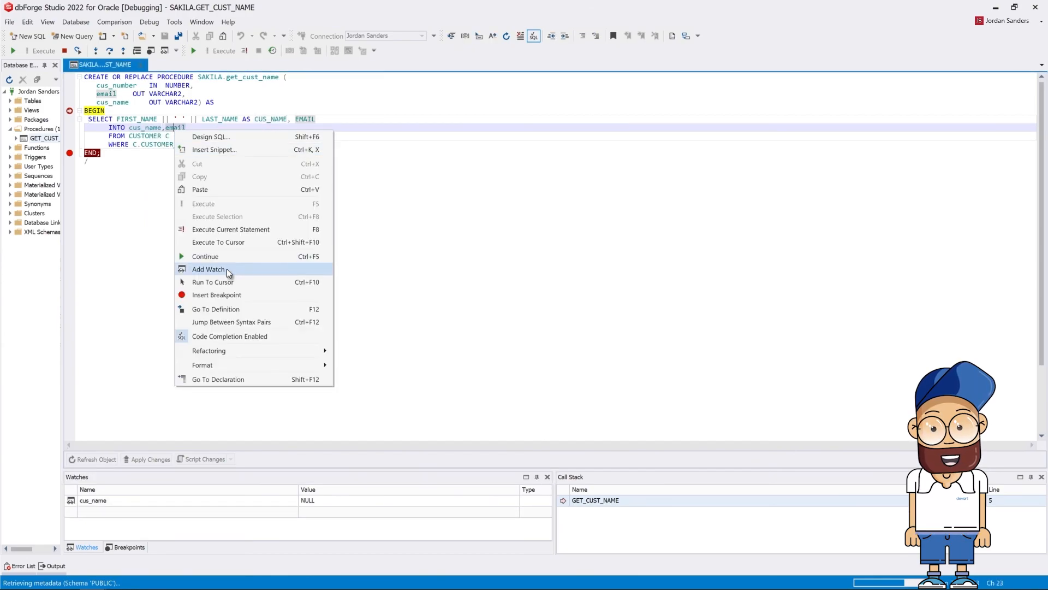
pyautogui.click(207, 268)
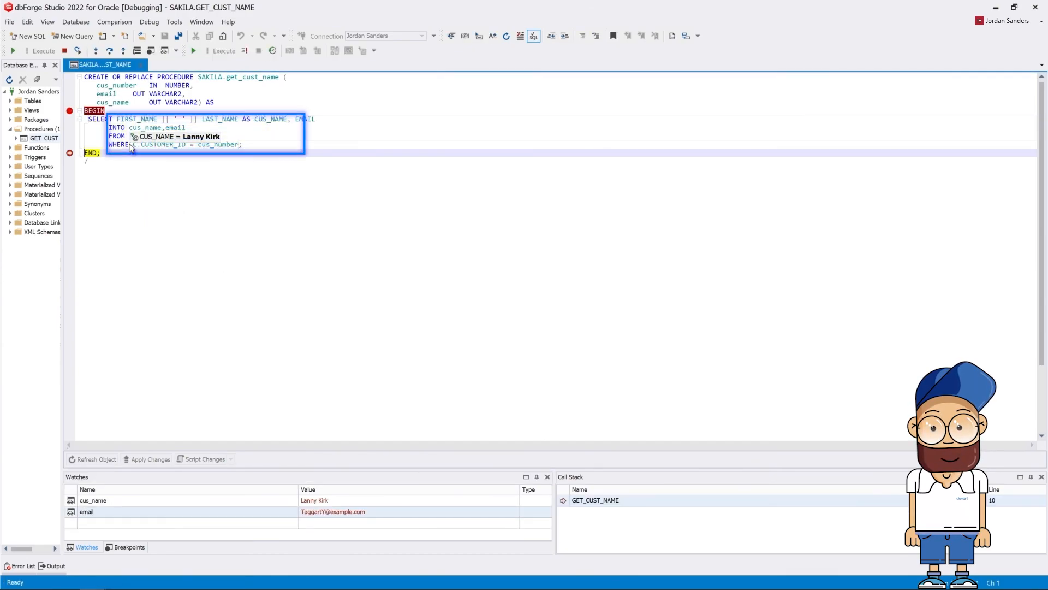